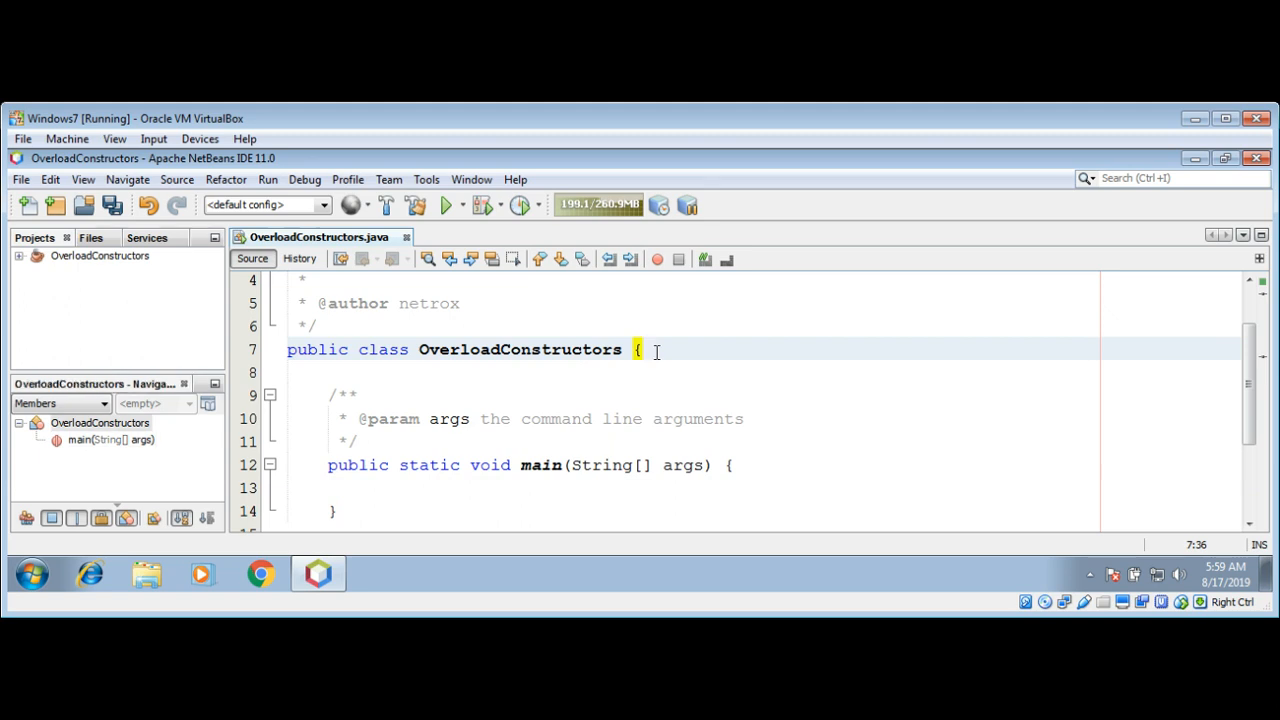
- Add an empty OverloadConstructors() constructor skeleton on a new line in the class
key("Enter")
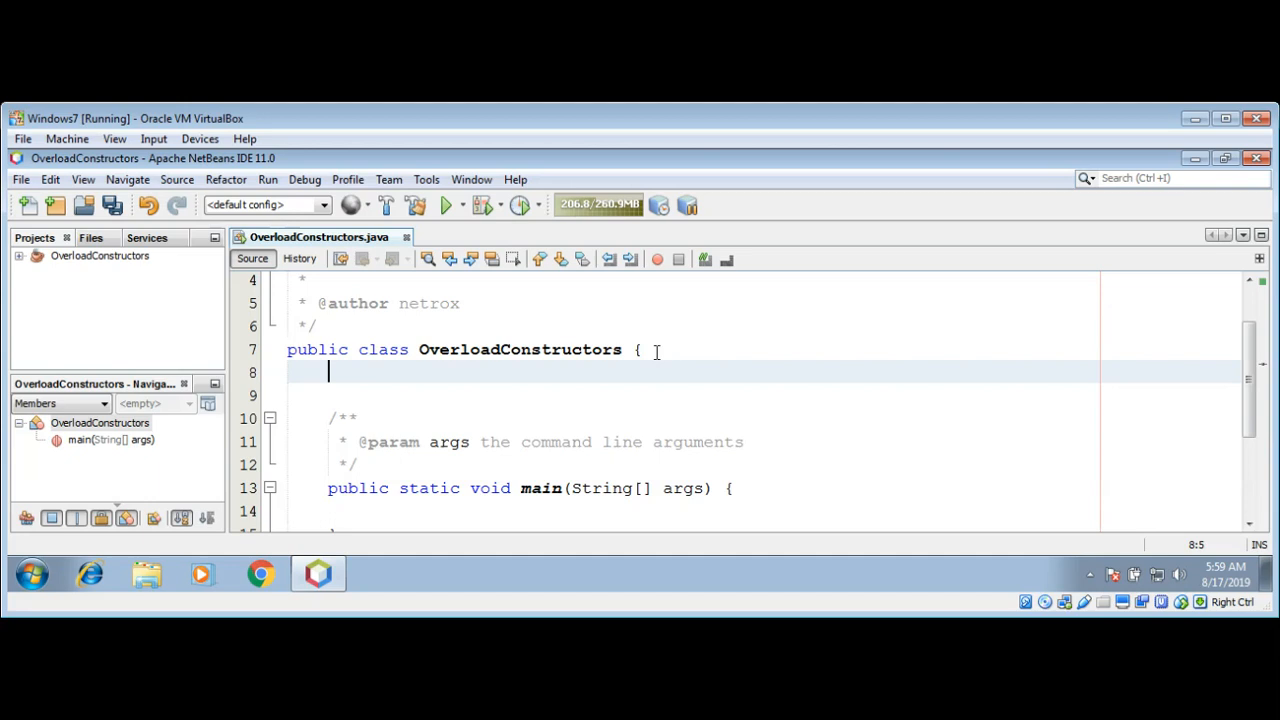
type("OverloadConstructo")
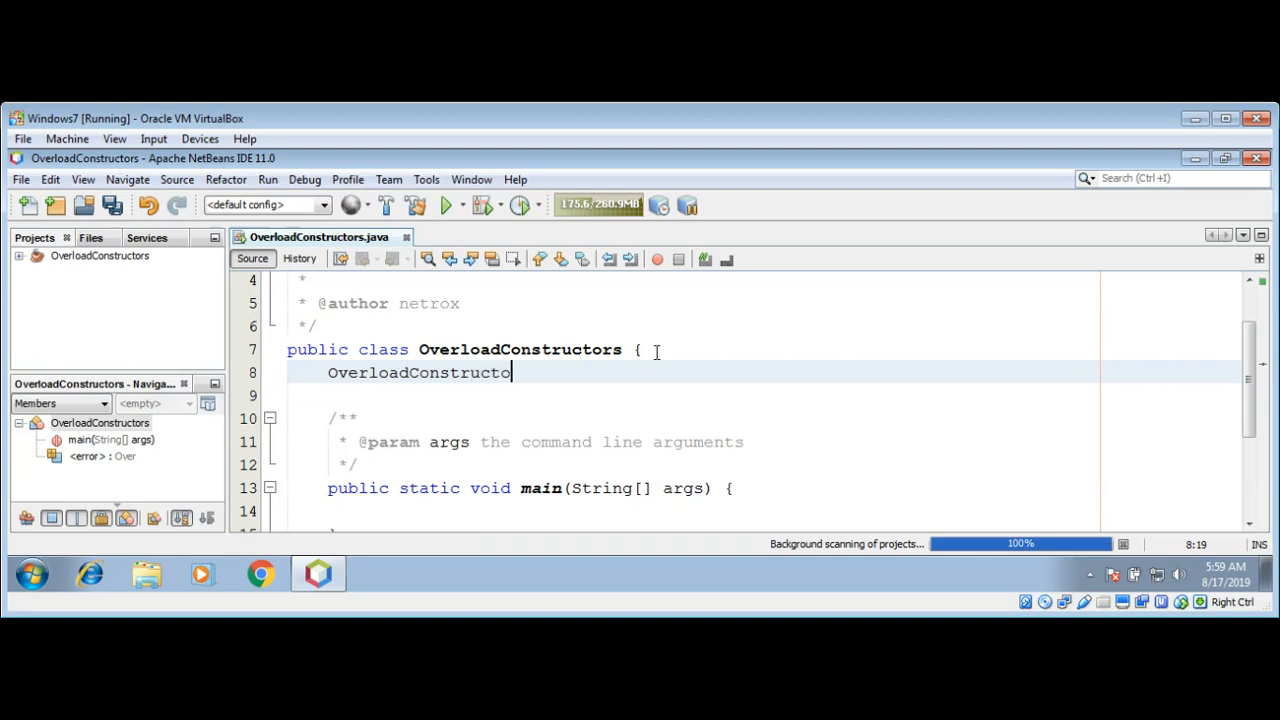
type("rs")
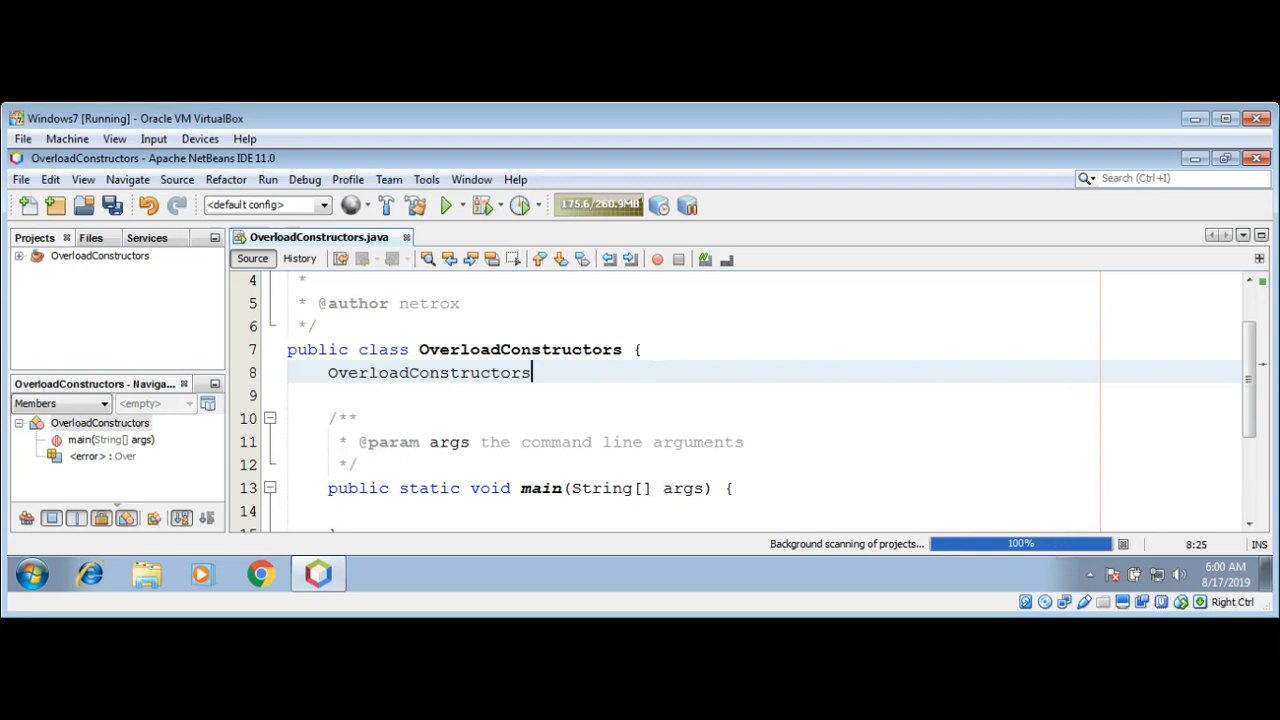
type("()")
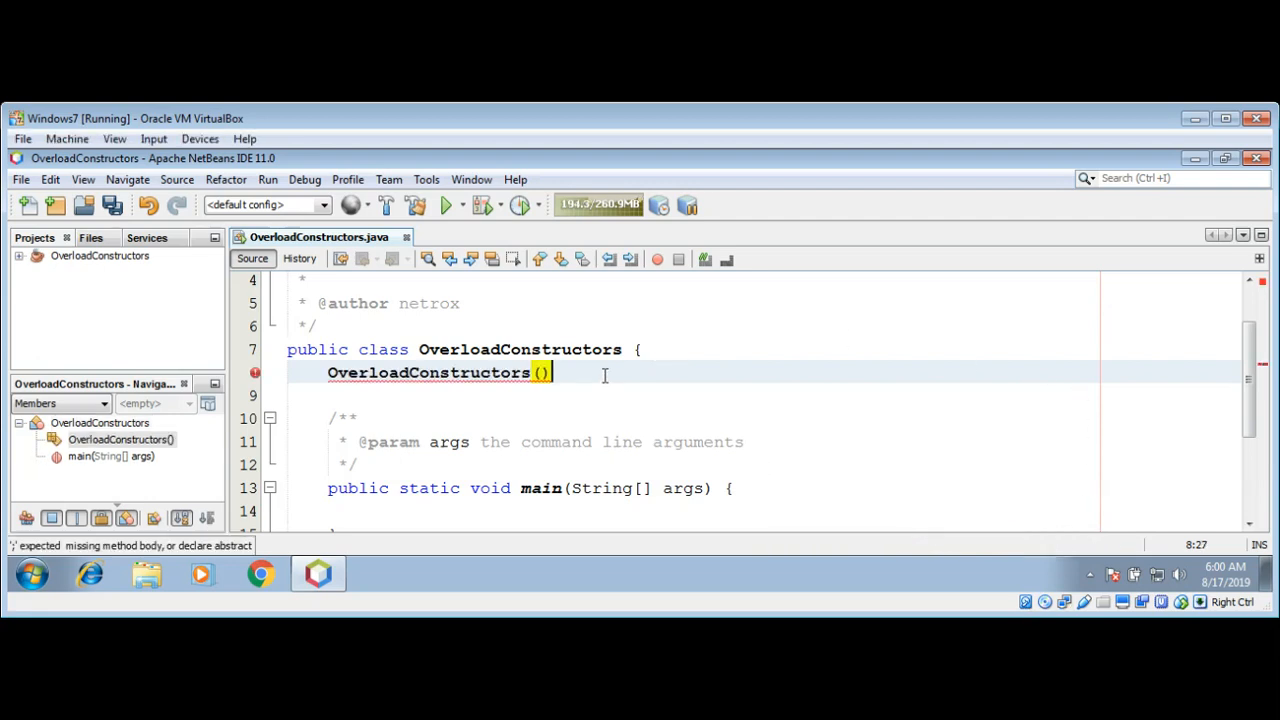
type("{")
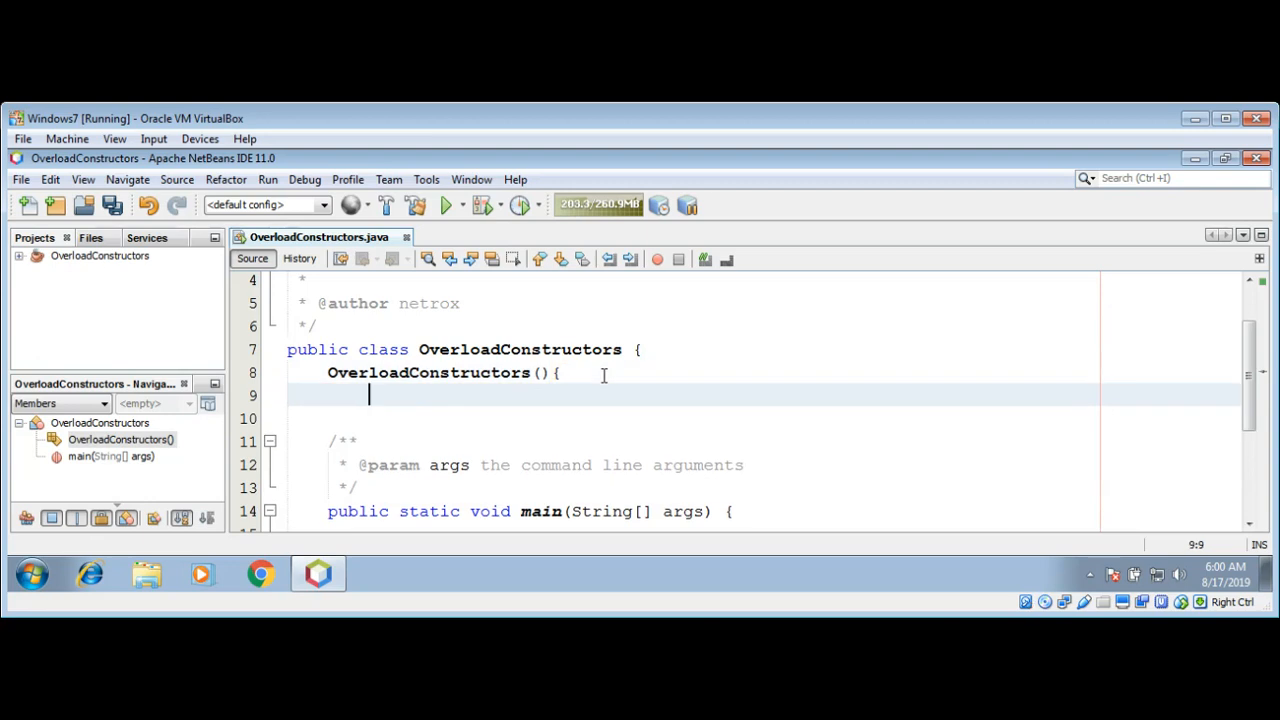
type("}")
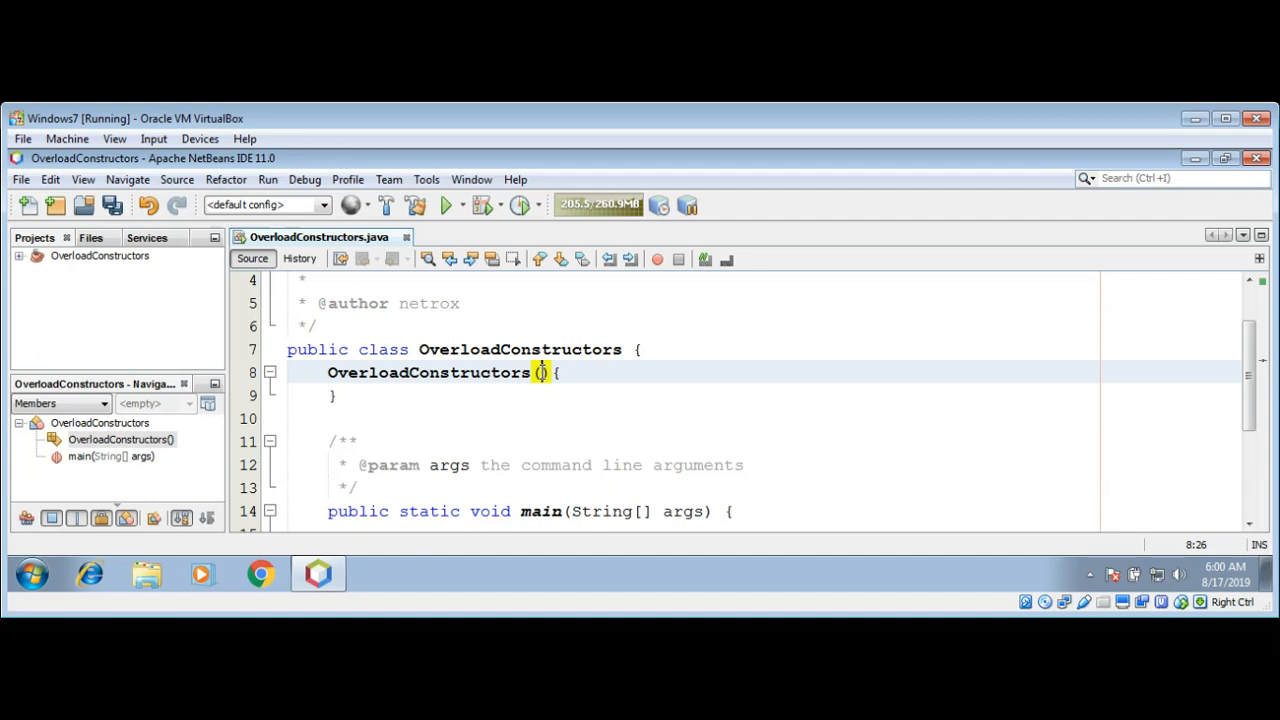
- Give the constructor the parameters String name, String color and double price
type("String")
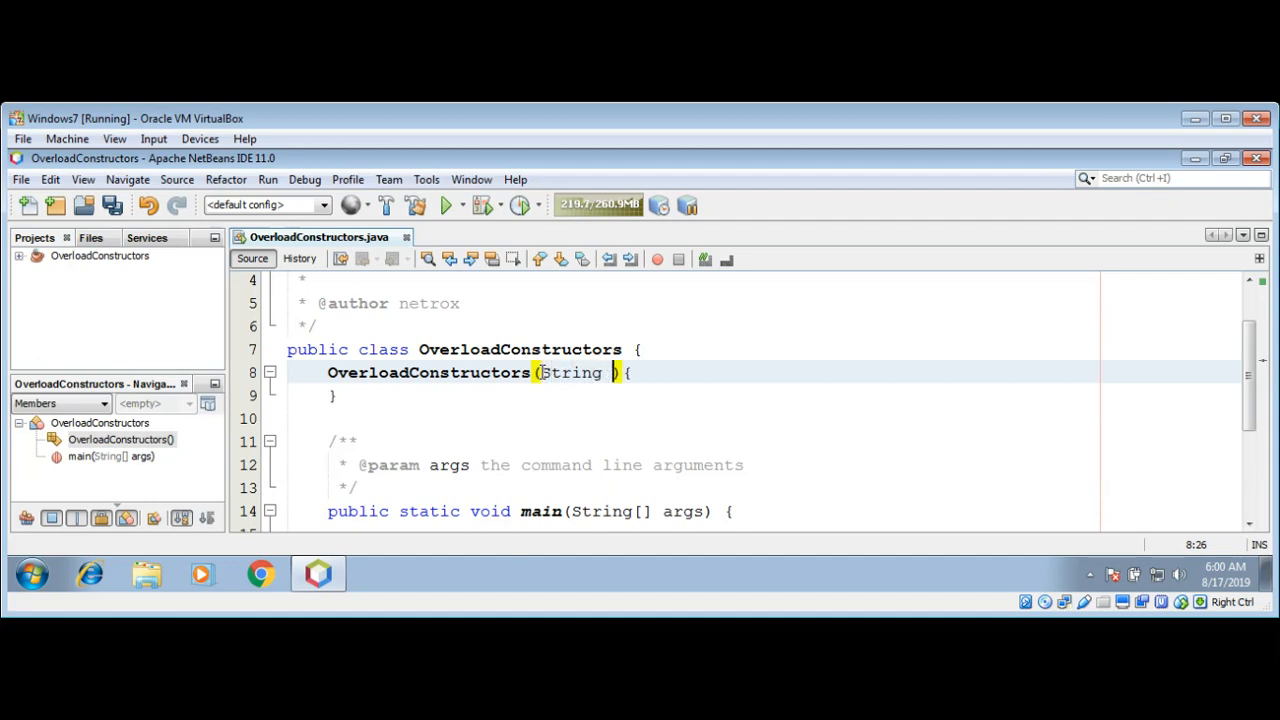
type("name")
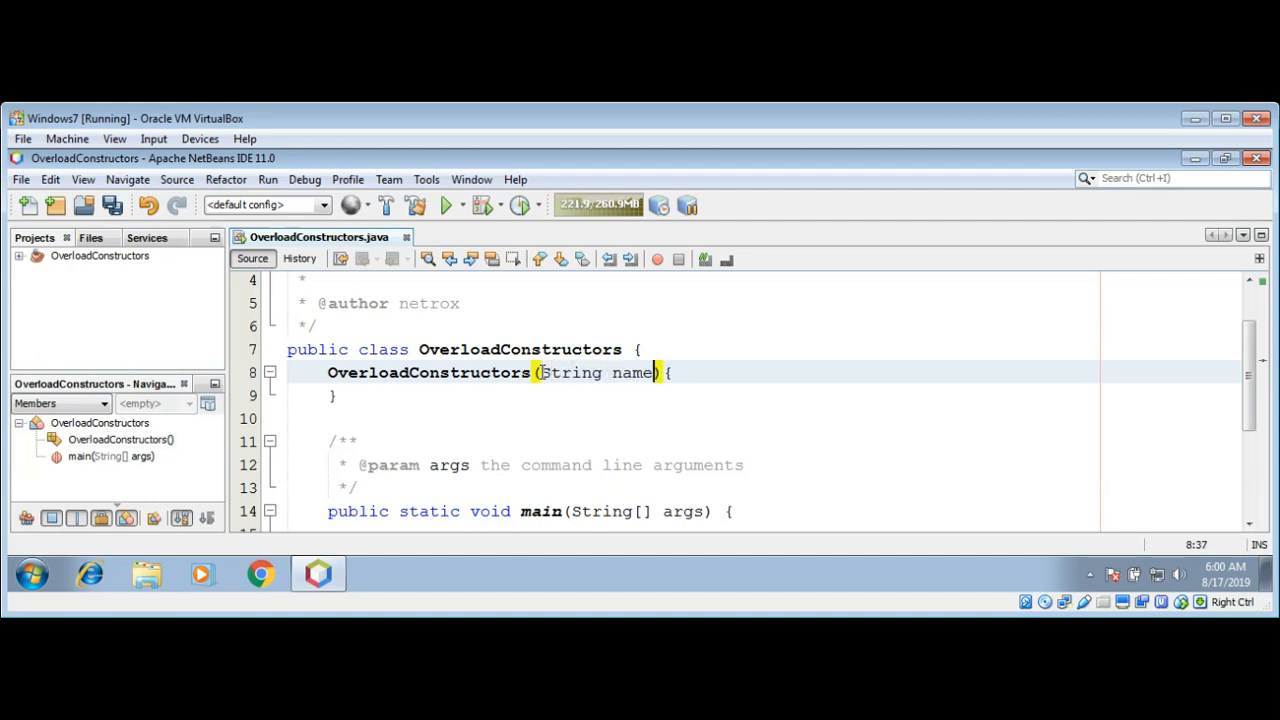
type(", String")
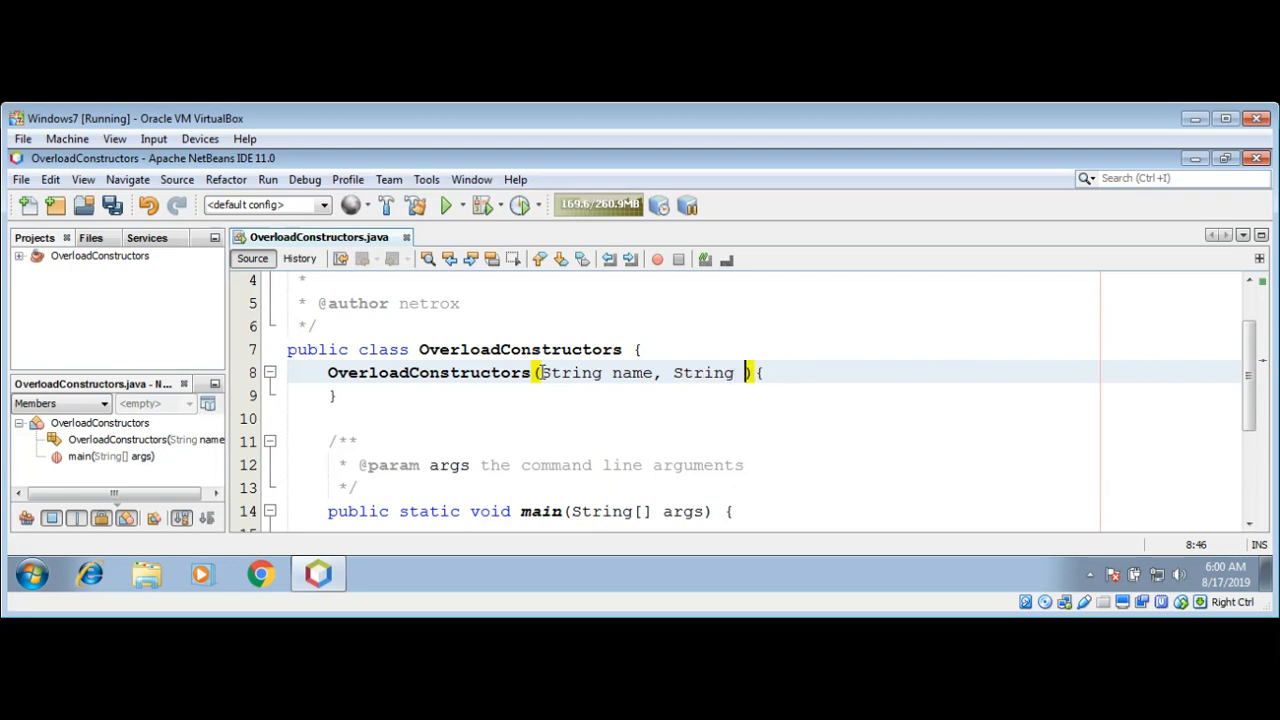
type("color")
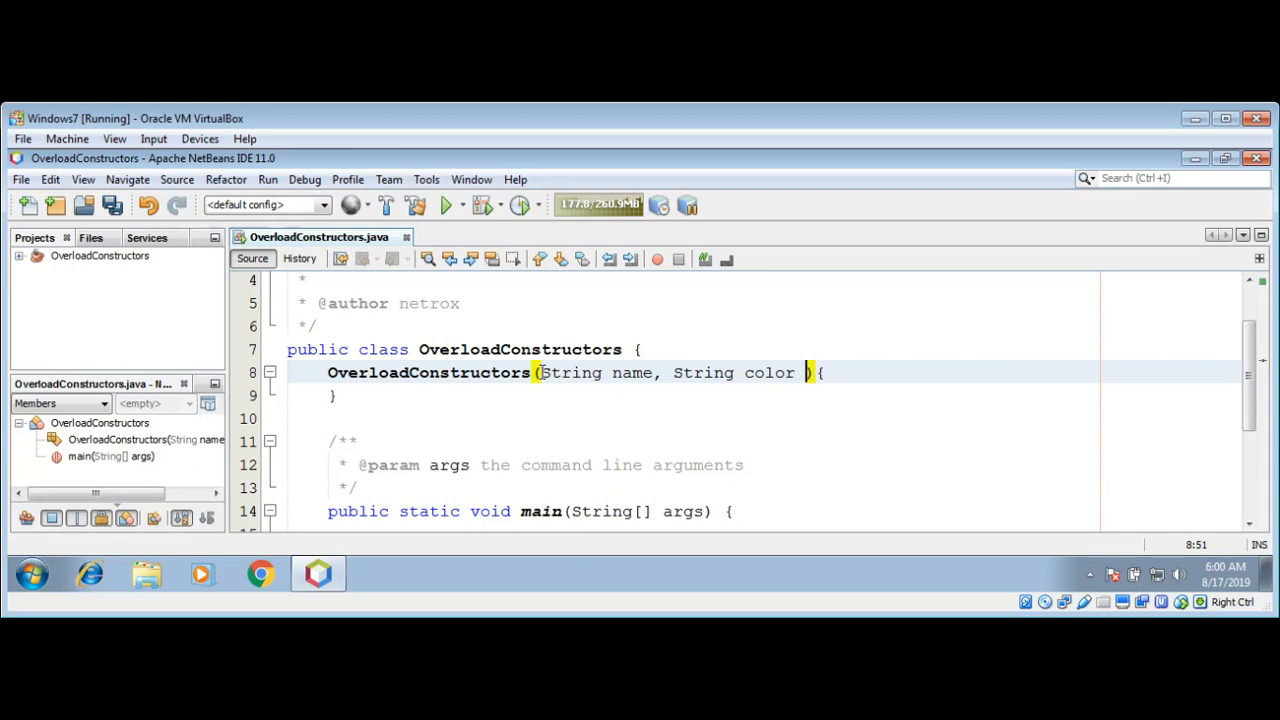
type(",")
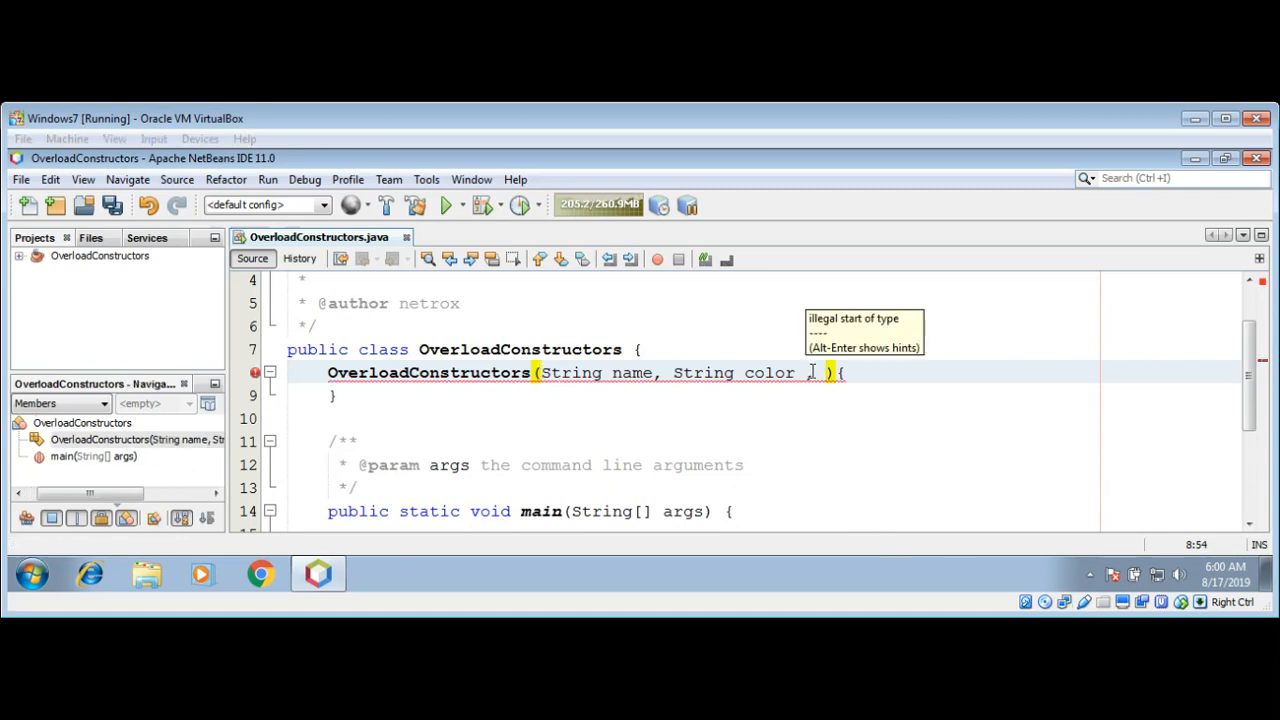
type(",id")
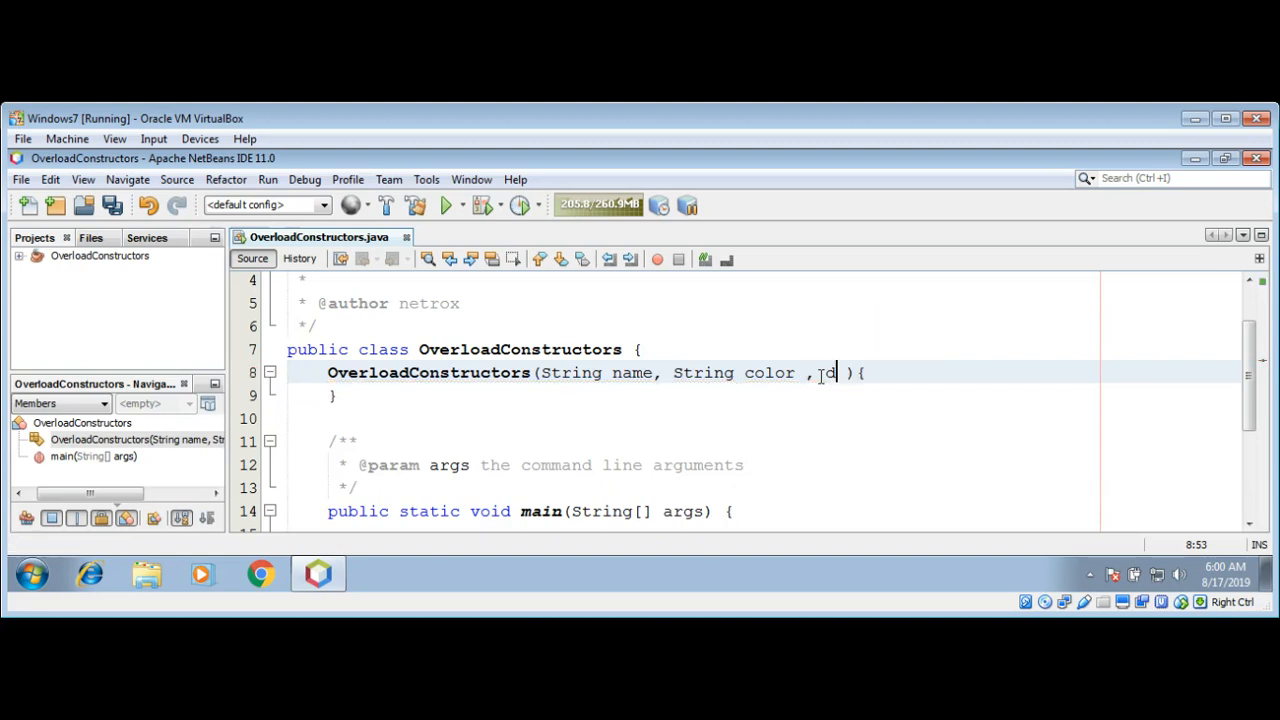
type("ouble pr")
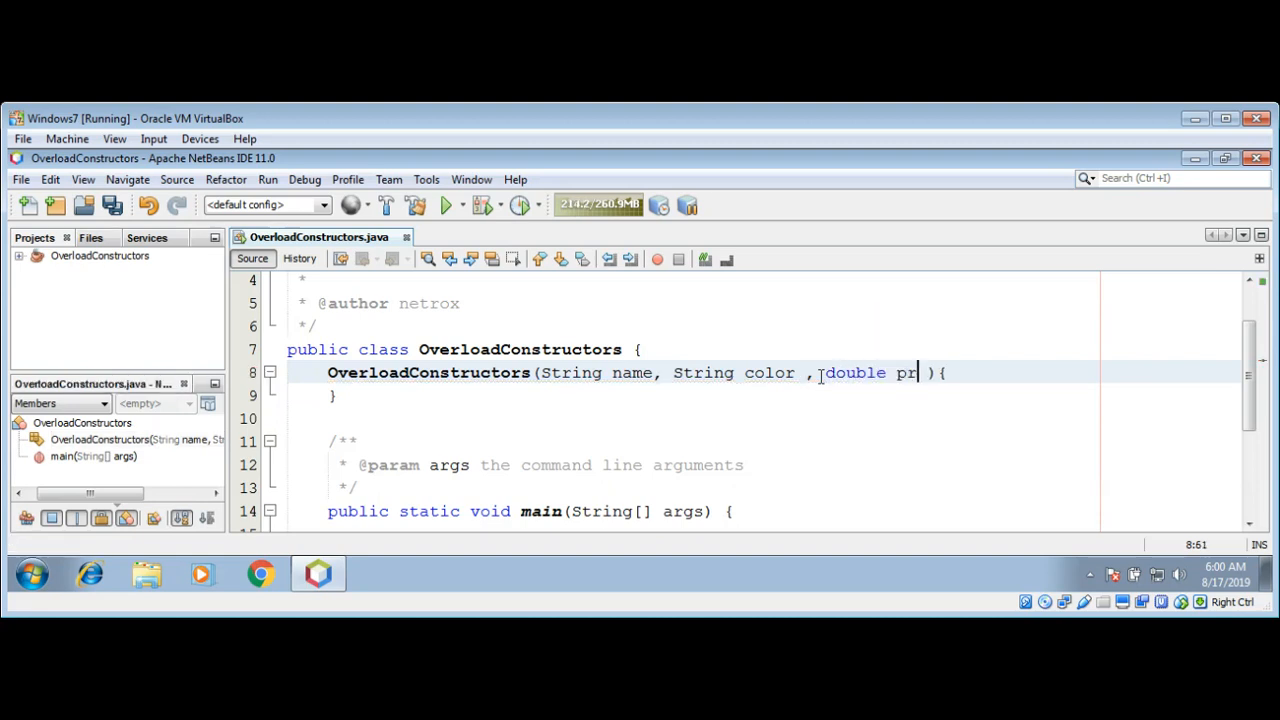
type("ice")
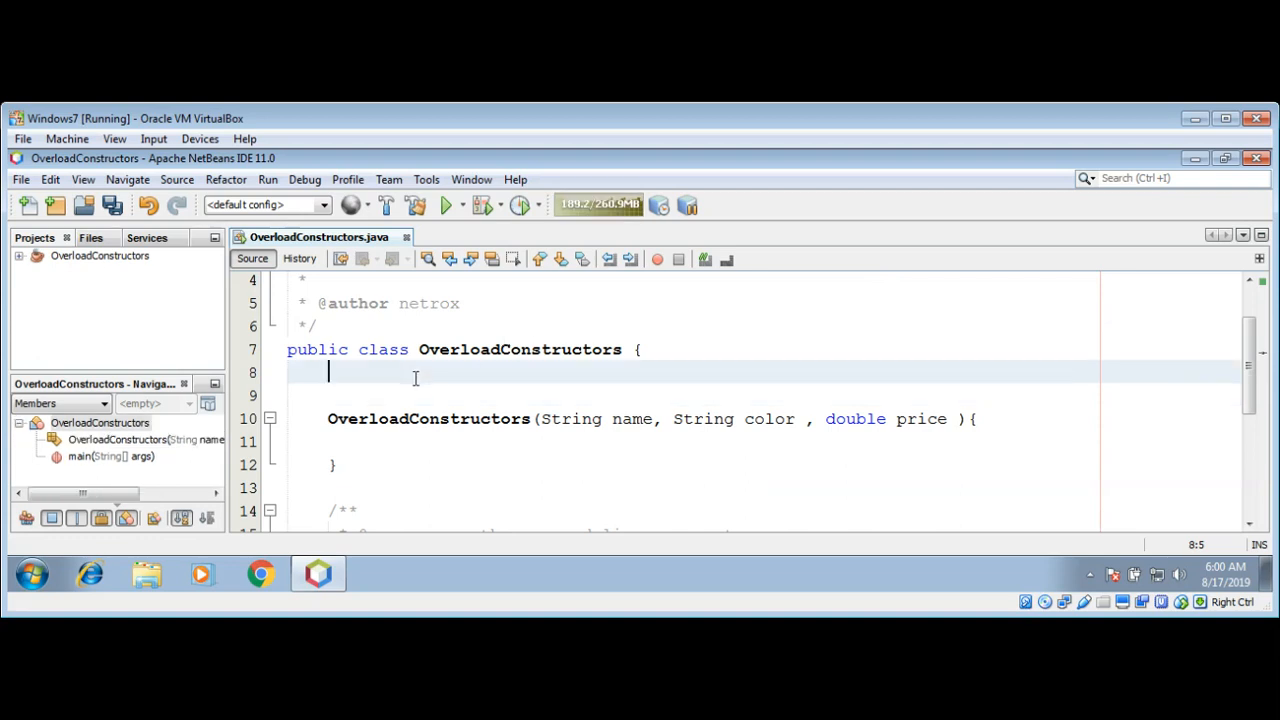
- Declare fields String name, String color and double price above the constructor
type("String")
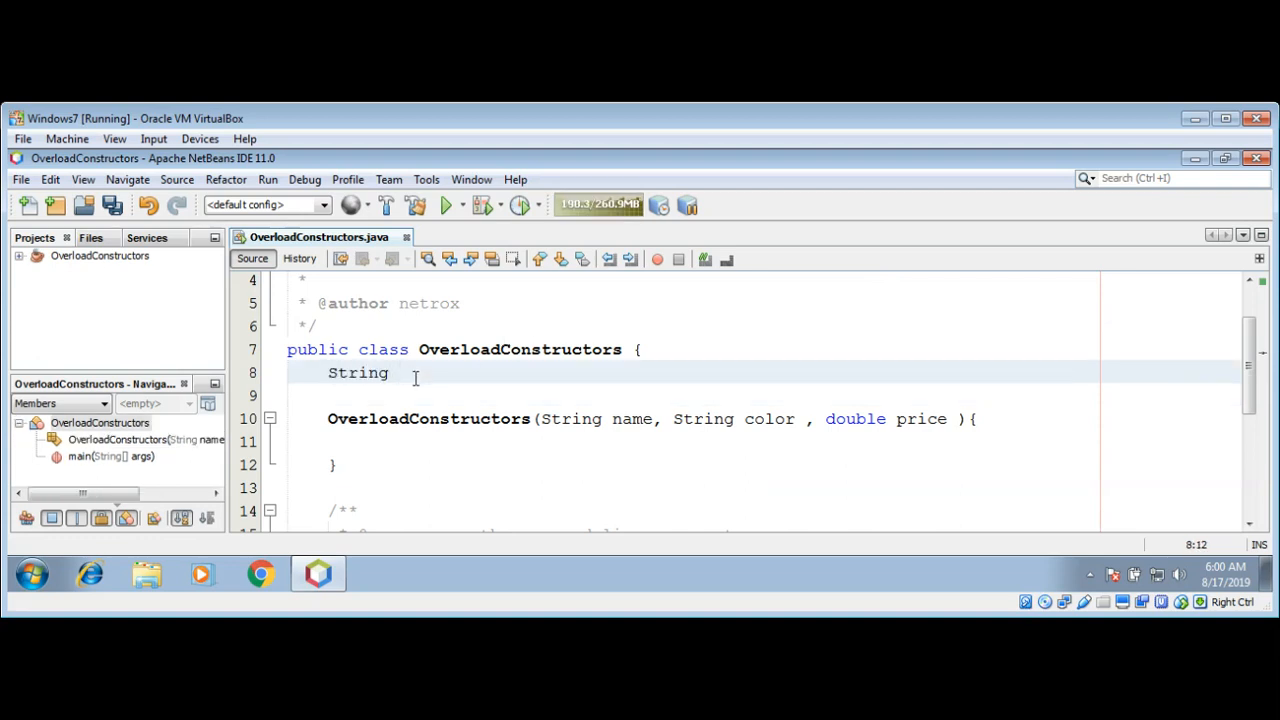
type("name")
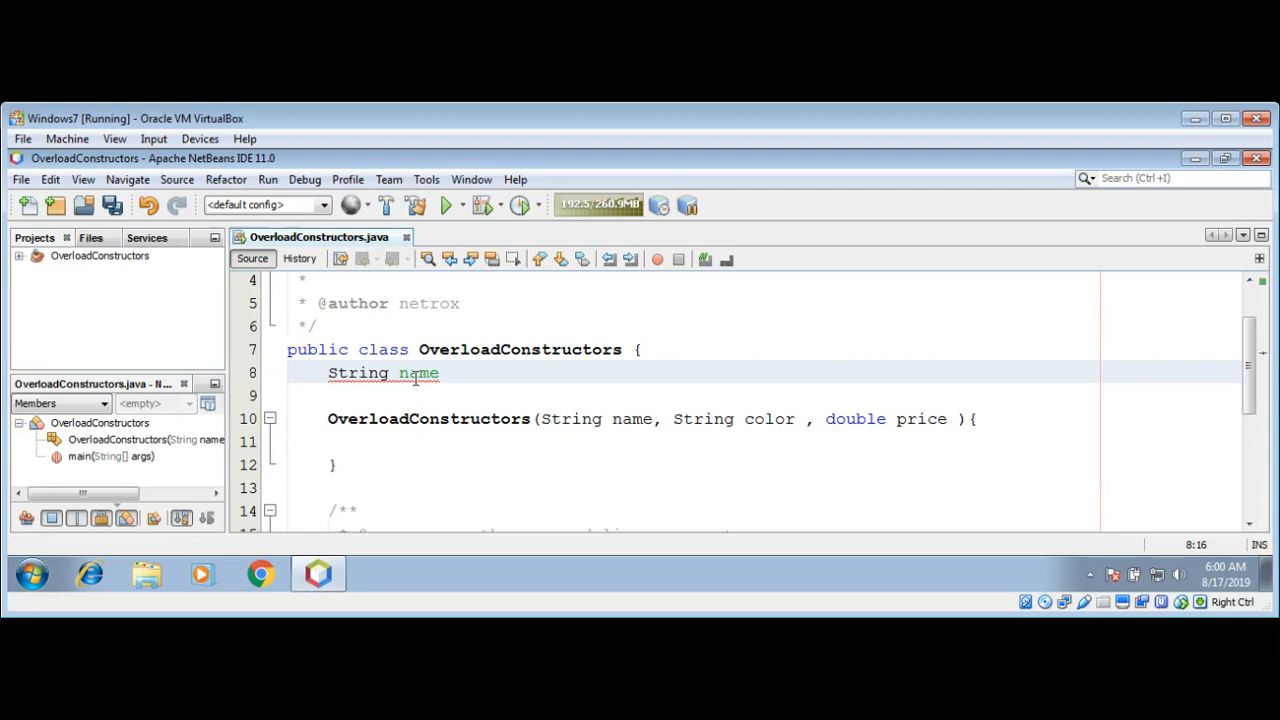
type(";")
left_click(693, 396)
type("String color;")
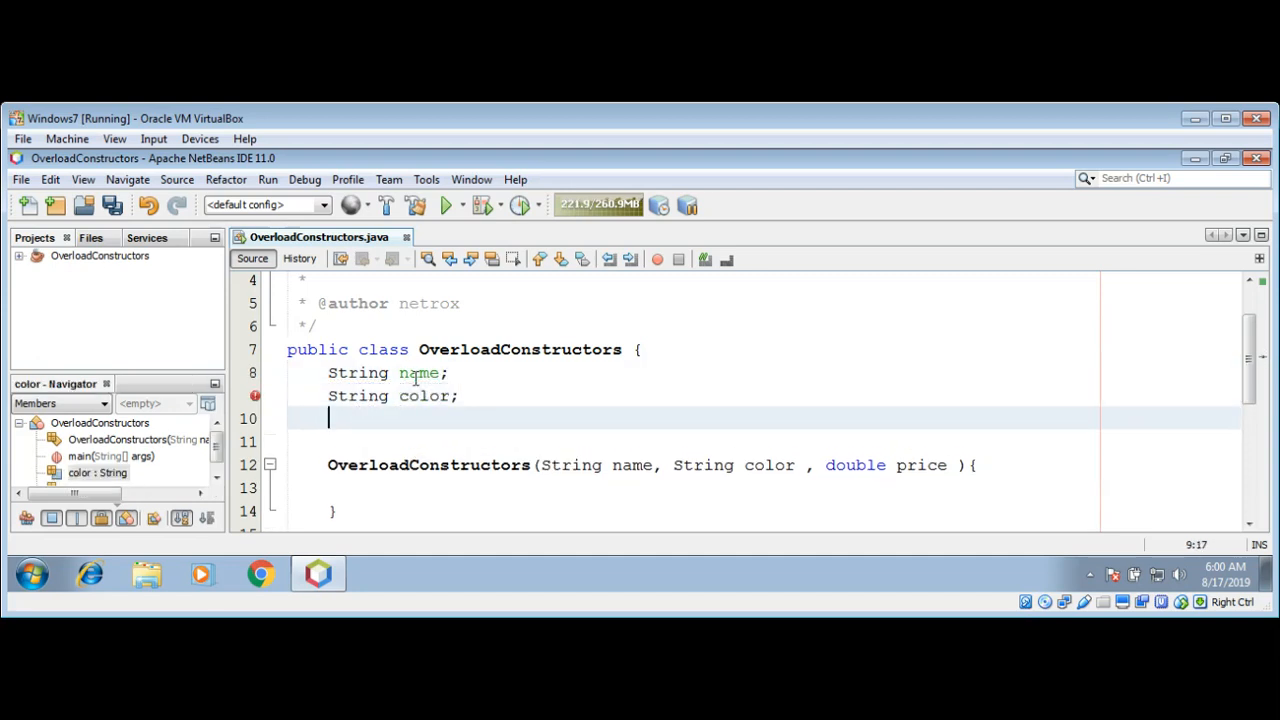
type("double")
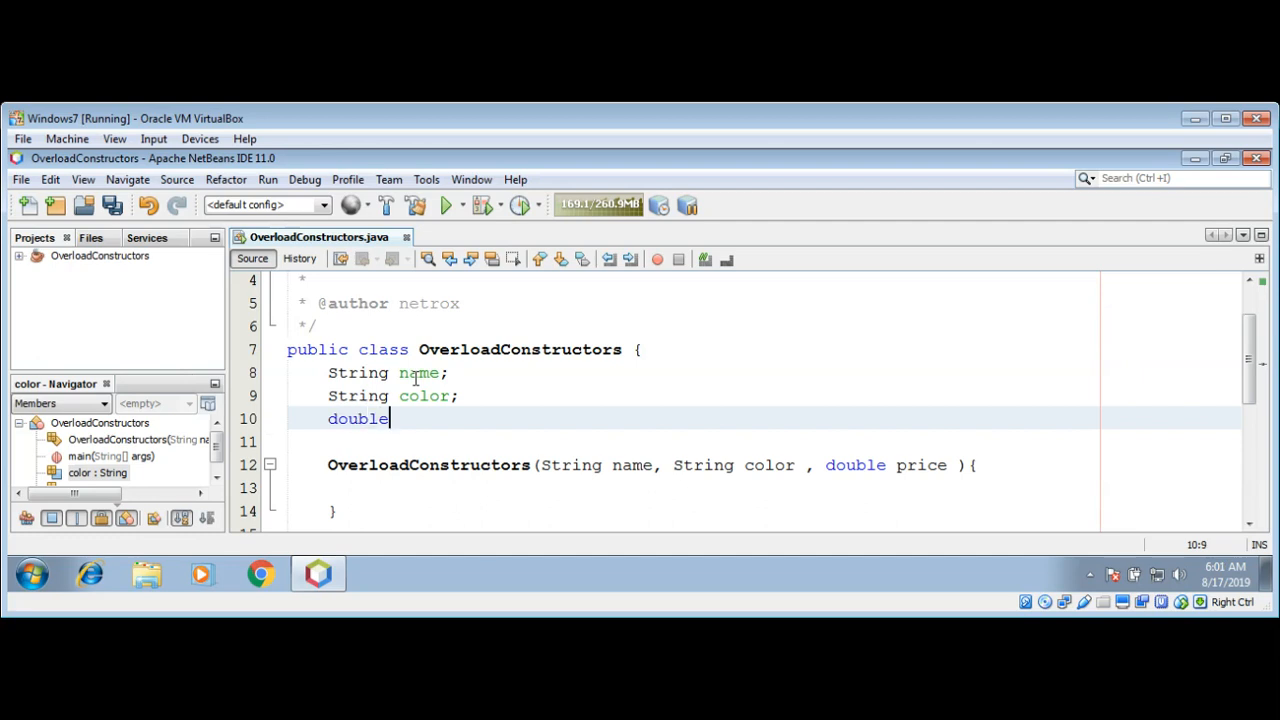
type("price;")
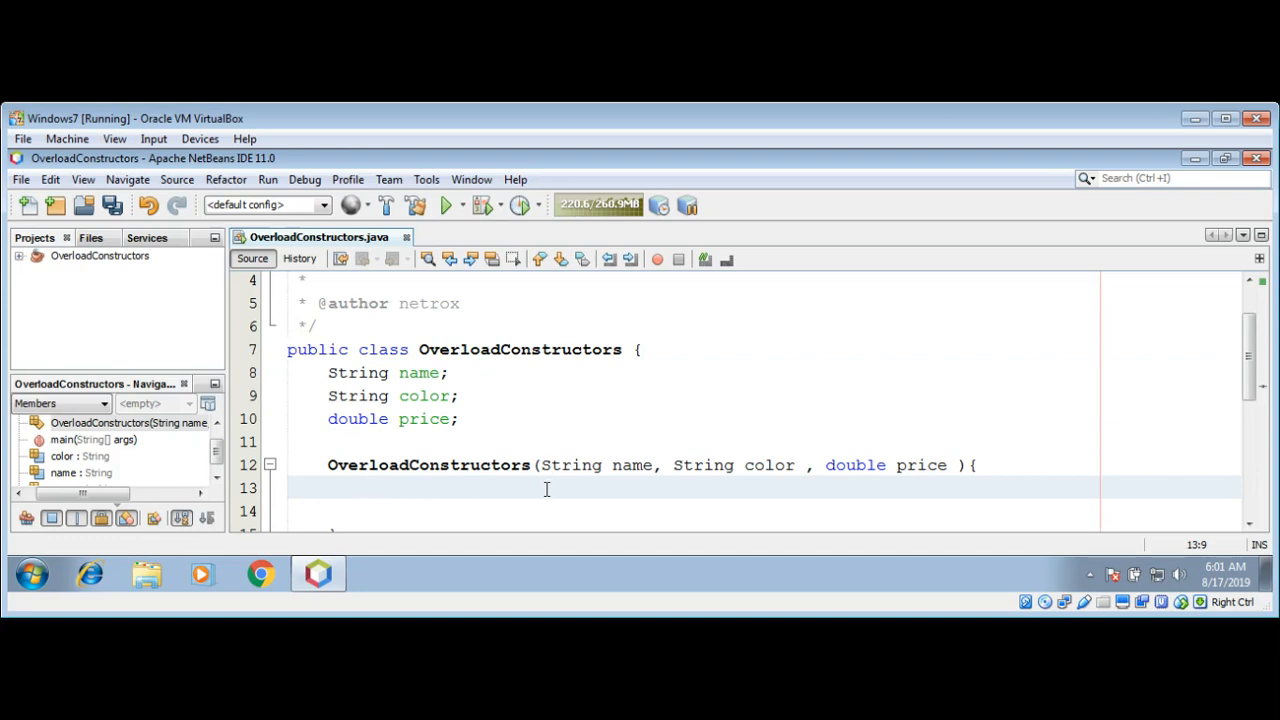
- Write this.name = name, this.color = color and this.price = price in the constructor
type("n")
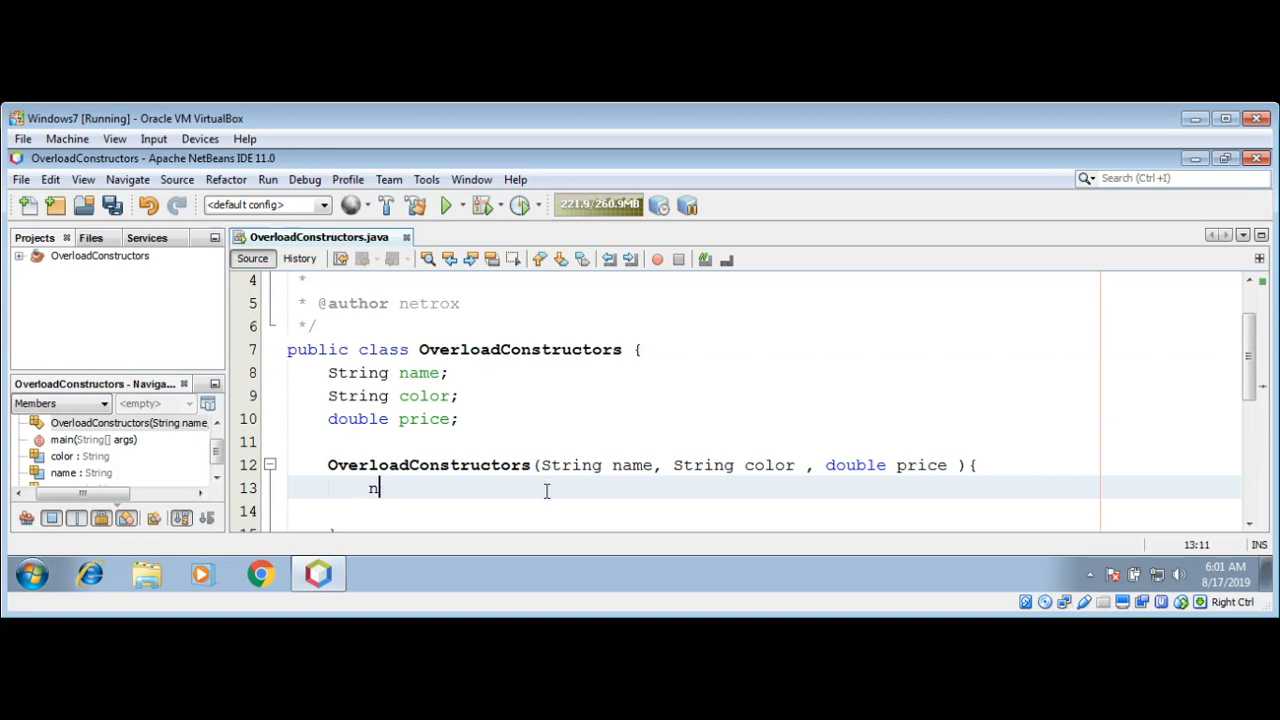
type("this")
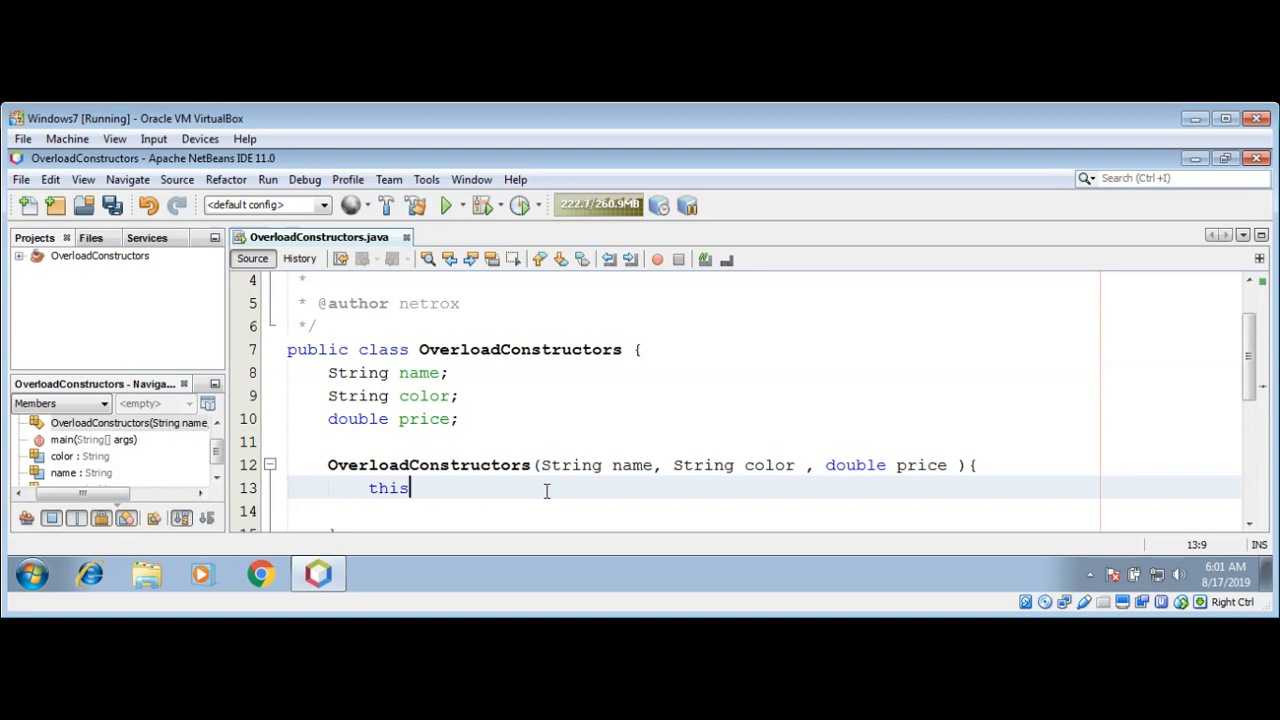
type(".")
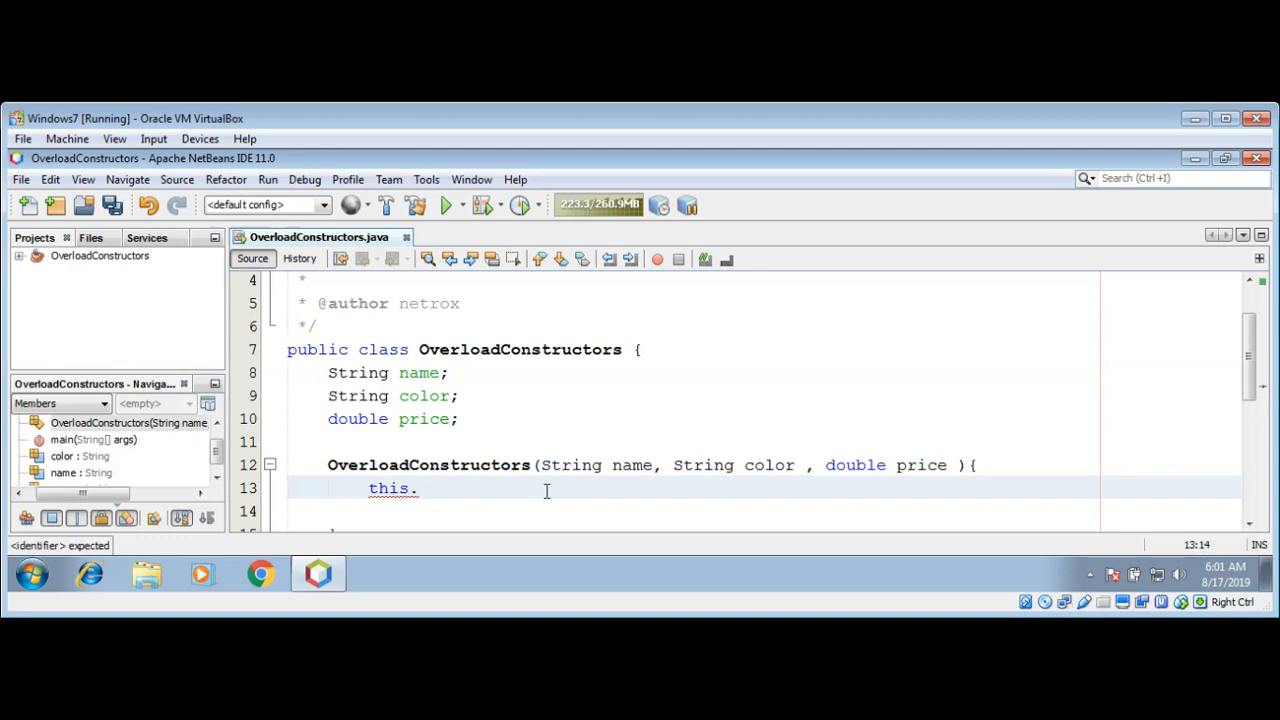
type("n")
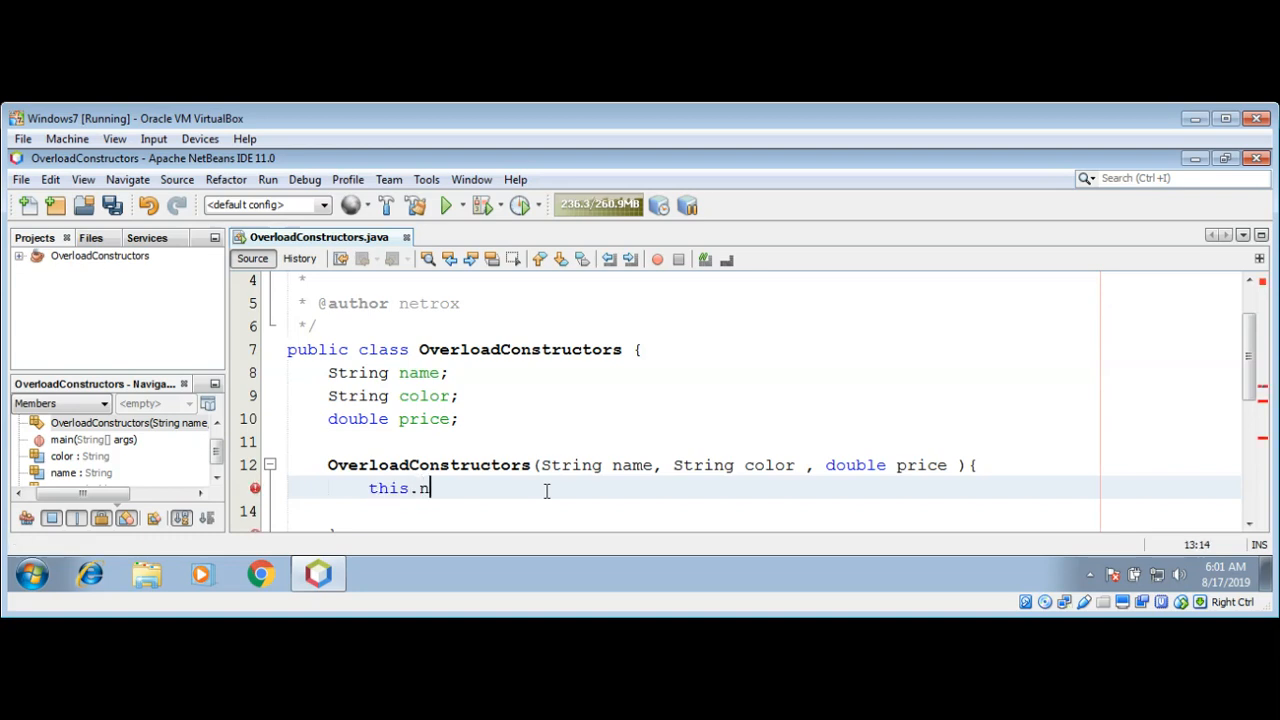
type("ame =")
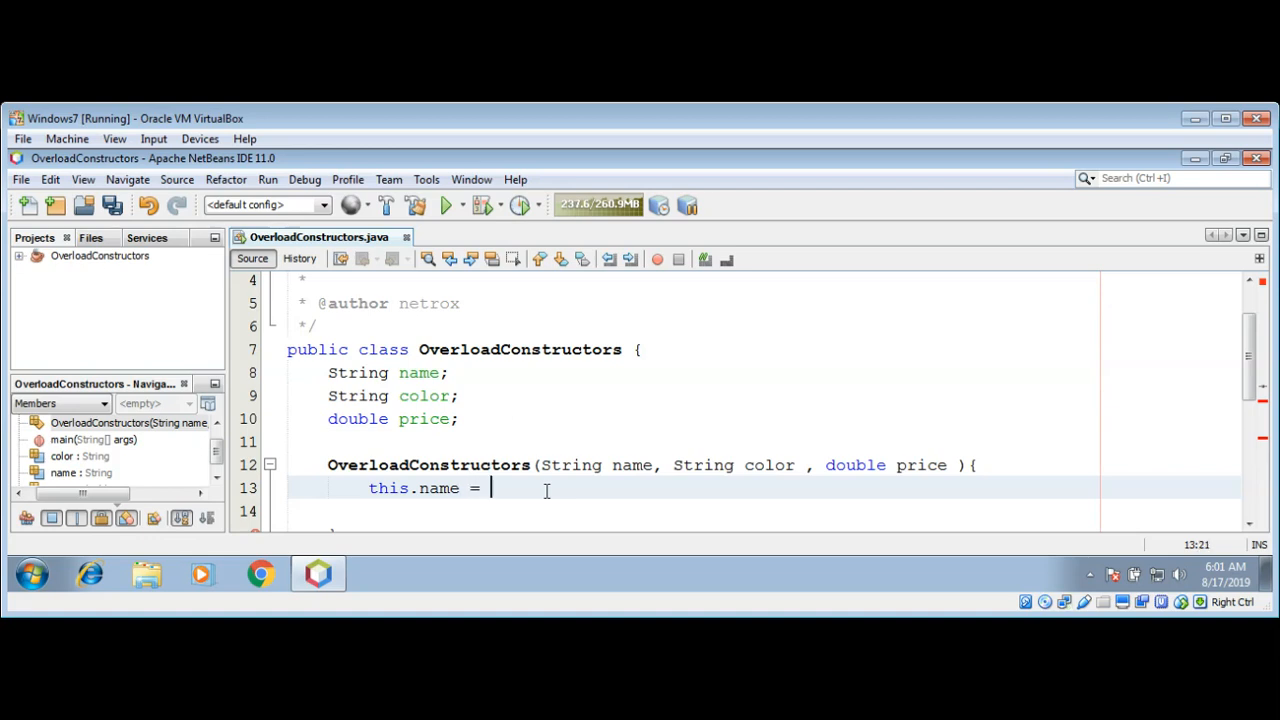
type("name;")
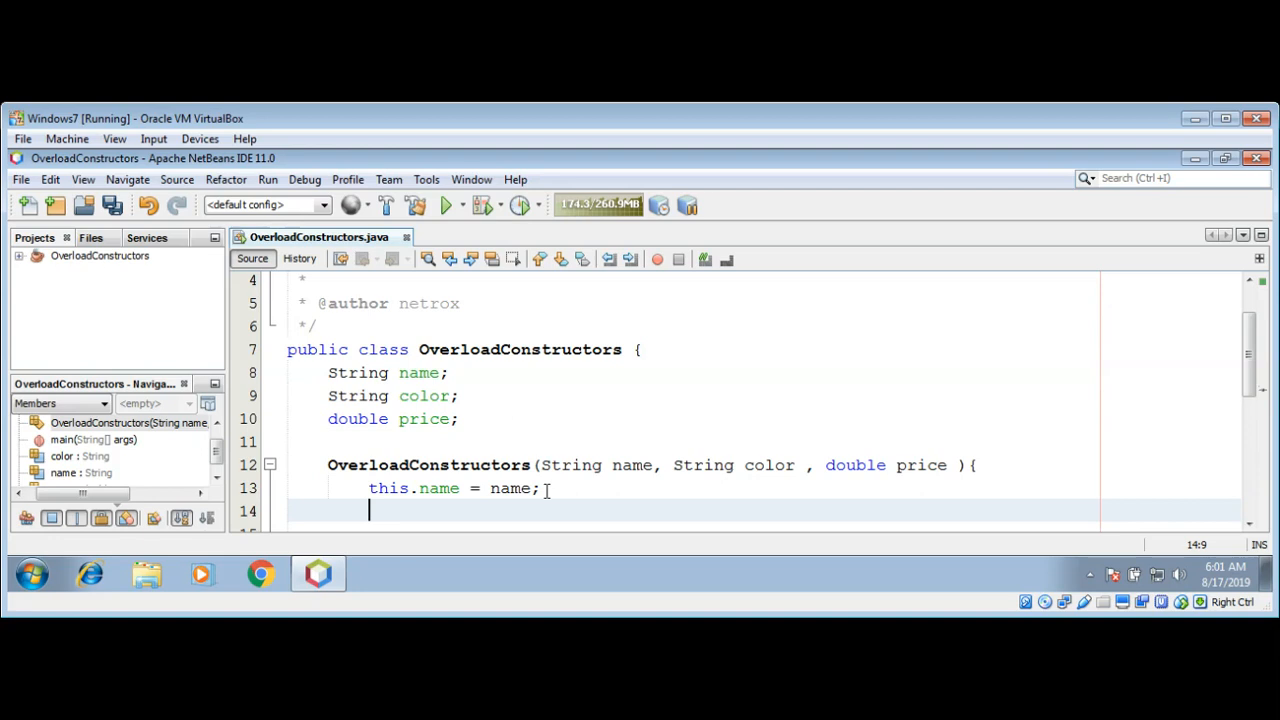
type("this.color")
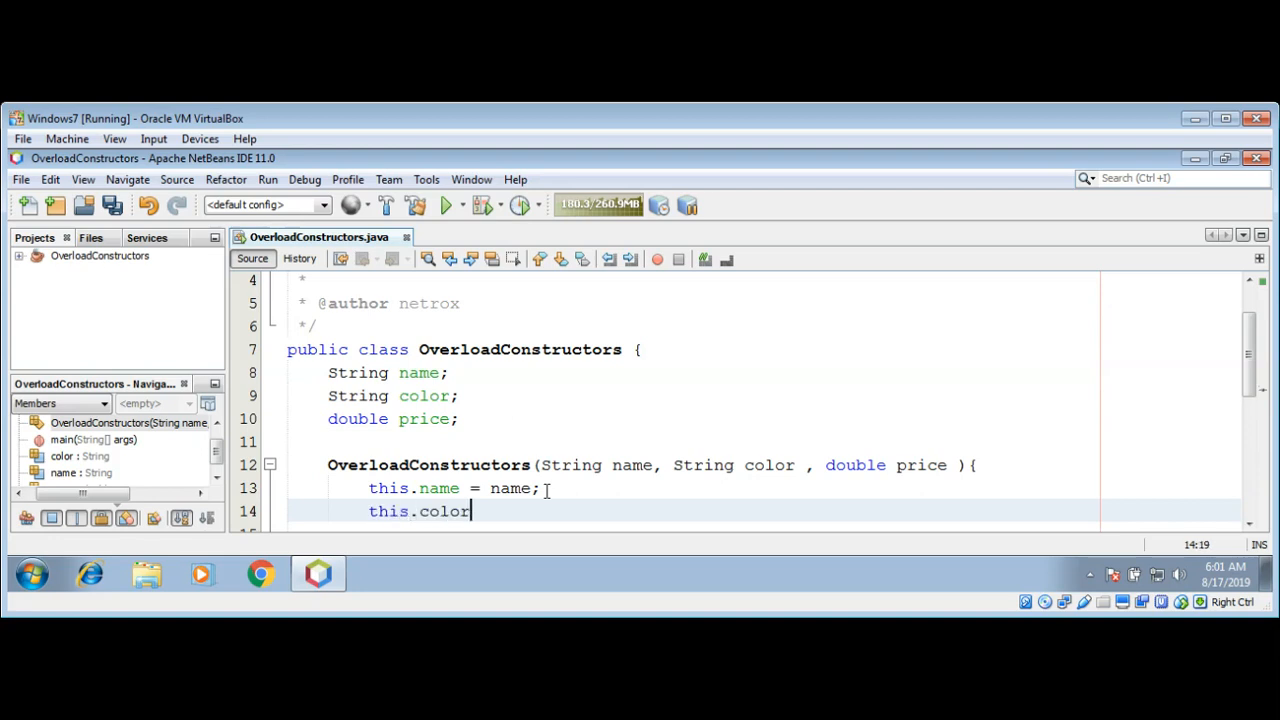
type("=c")
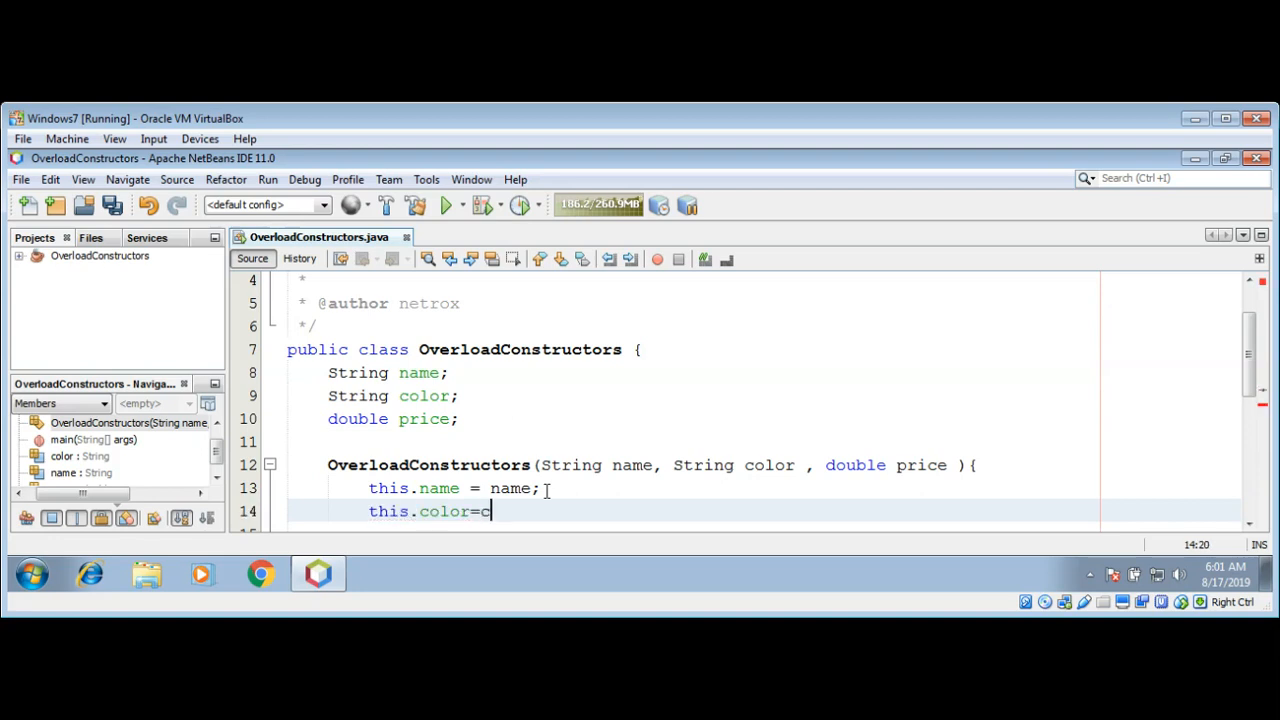
type("olor;")
type("this")
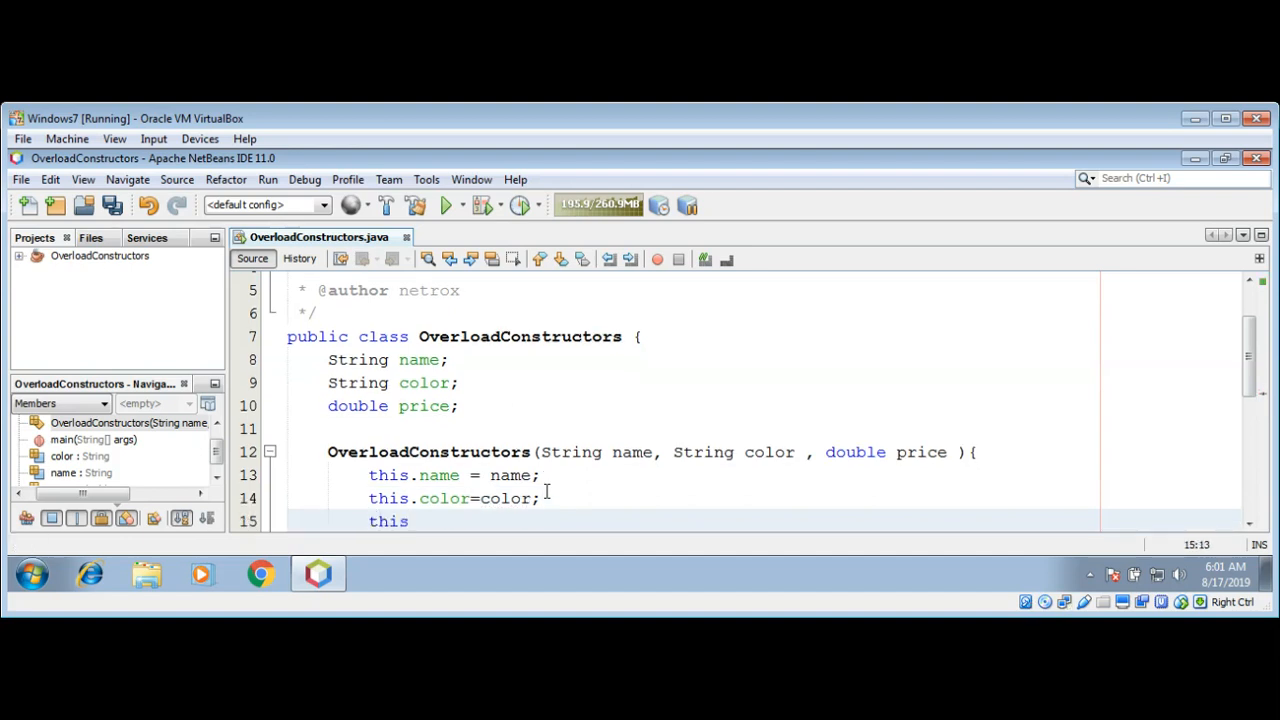
type(".price")
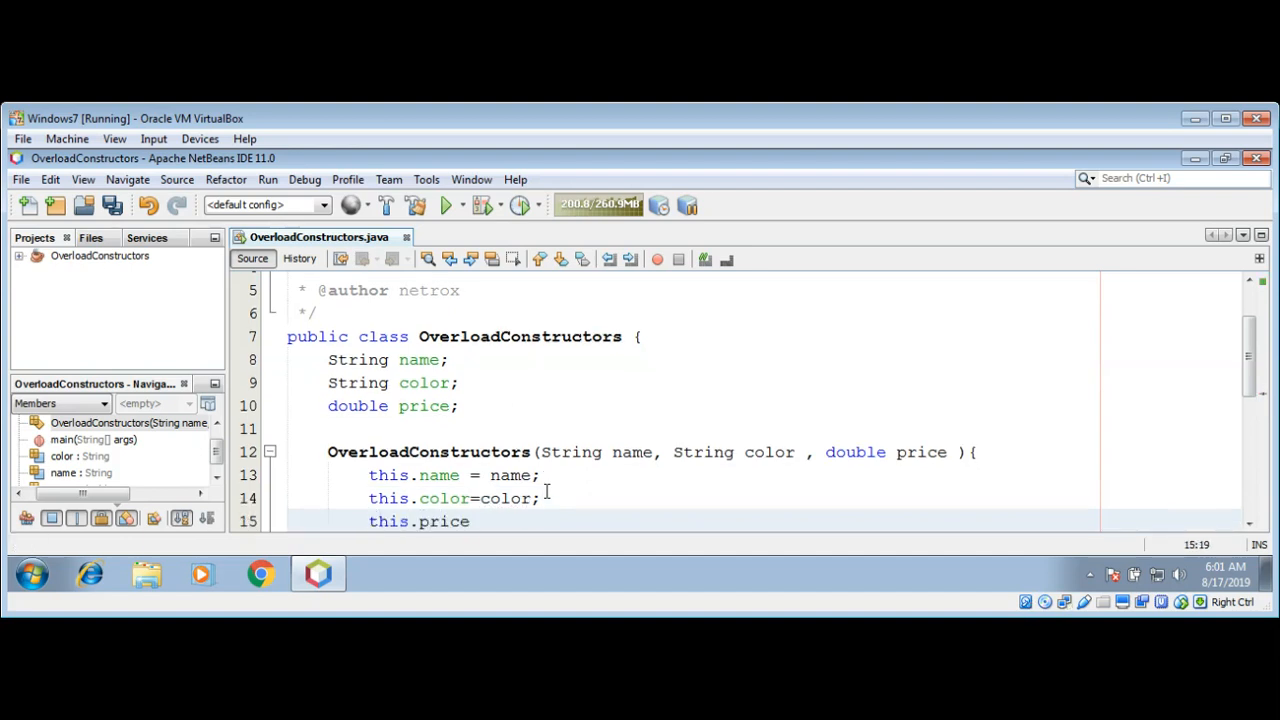
type("=price;")
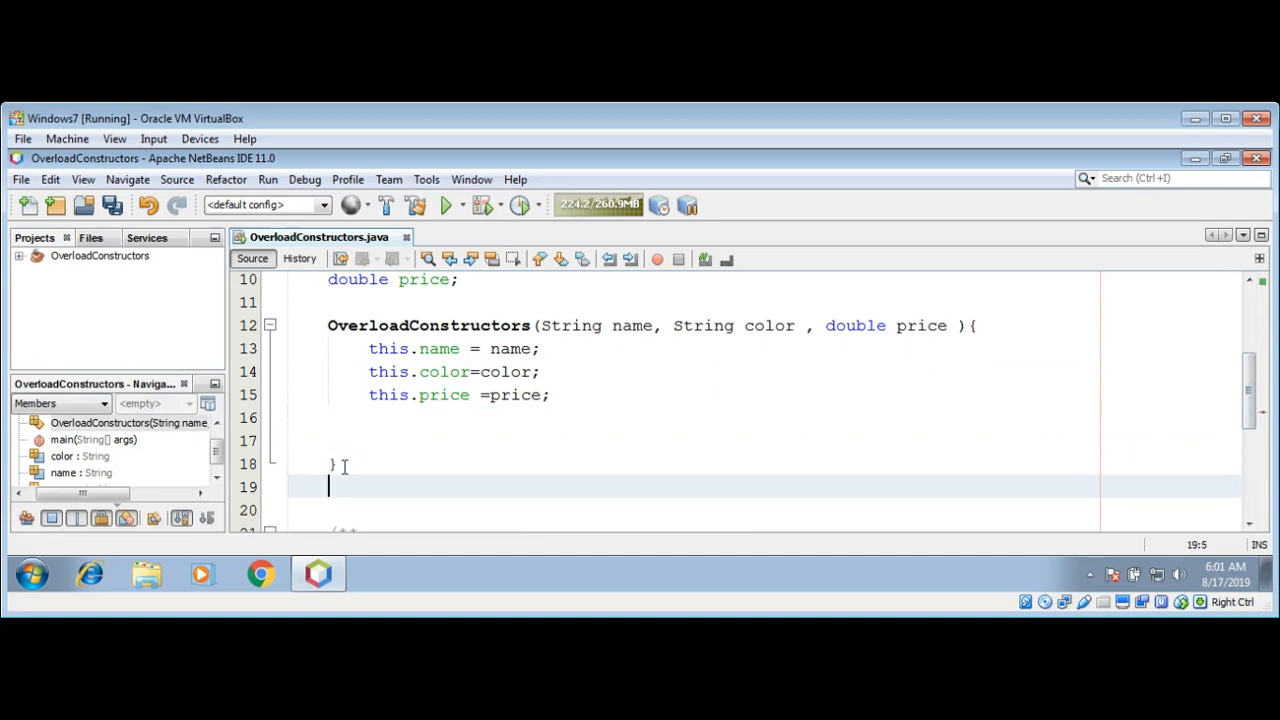
- Write public String getName() { return name; } below the constructor
type("p")
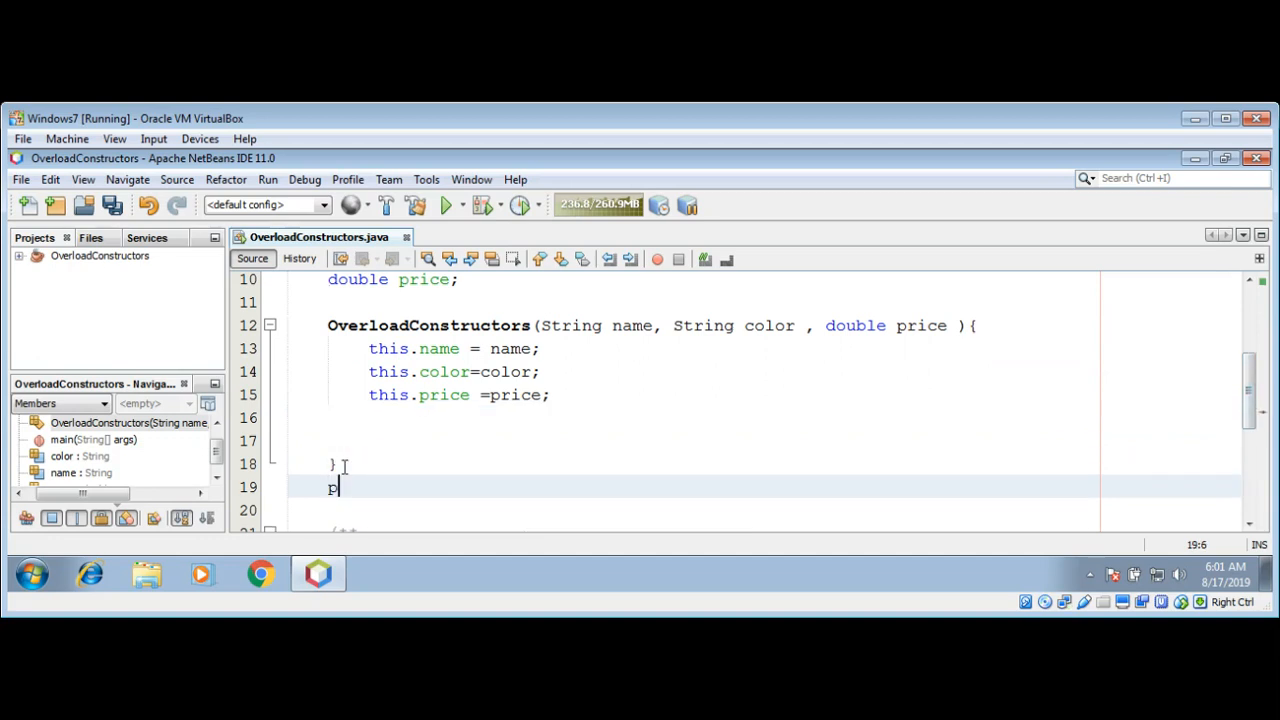
type("ublic")
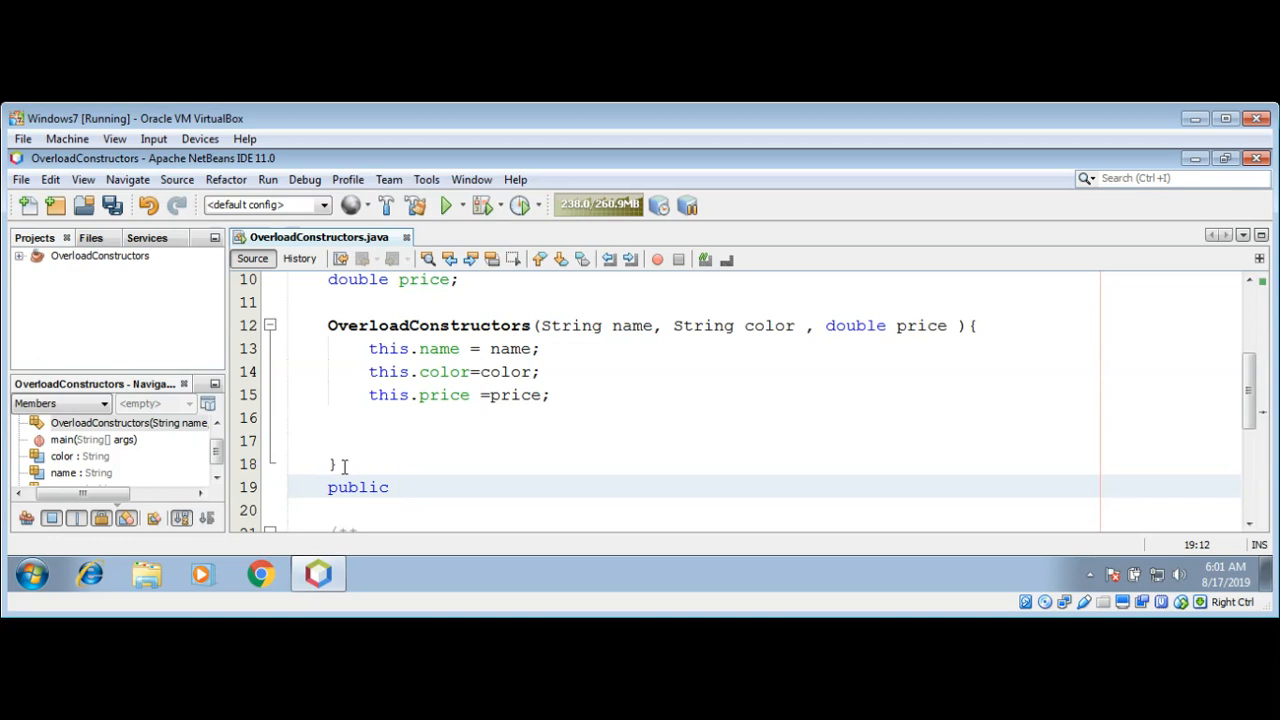
type("String get")
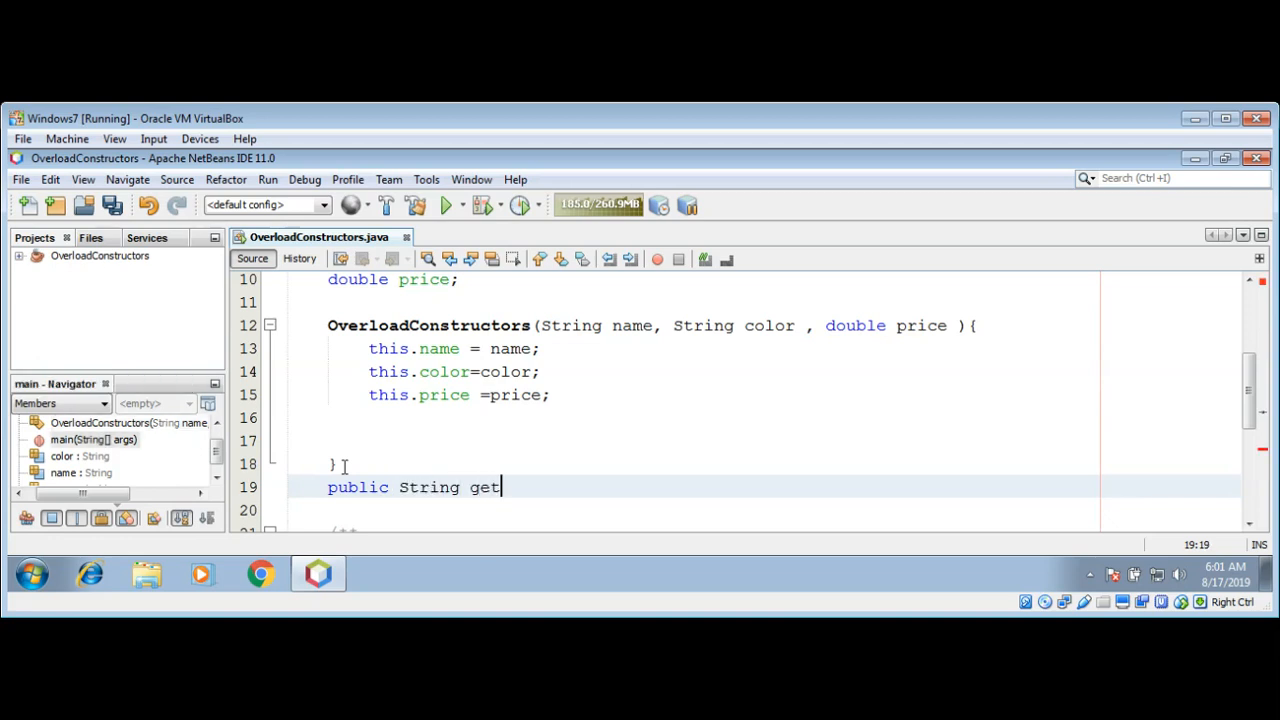
type("Name()")
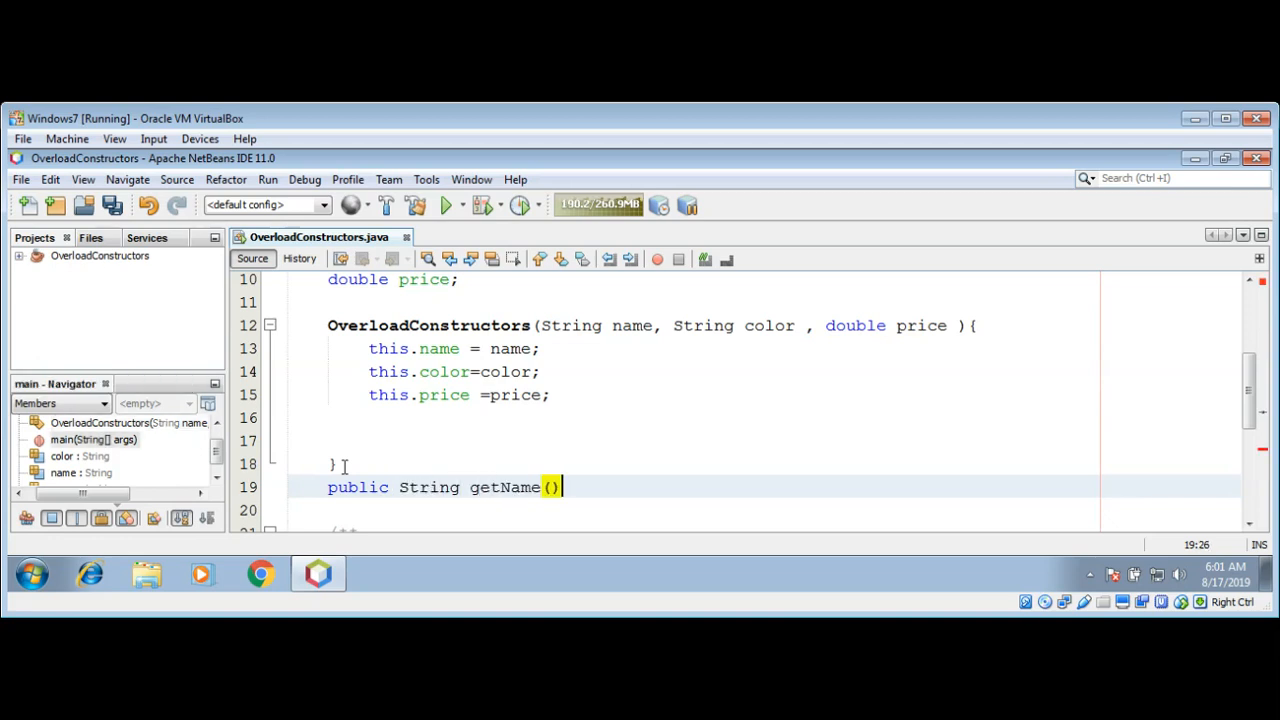
type("{")
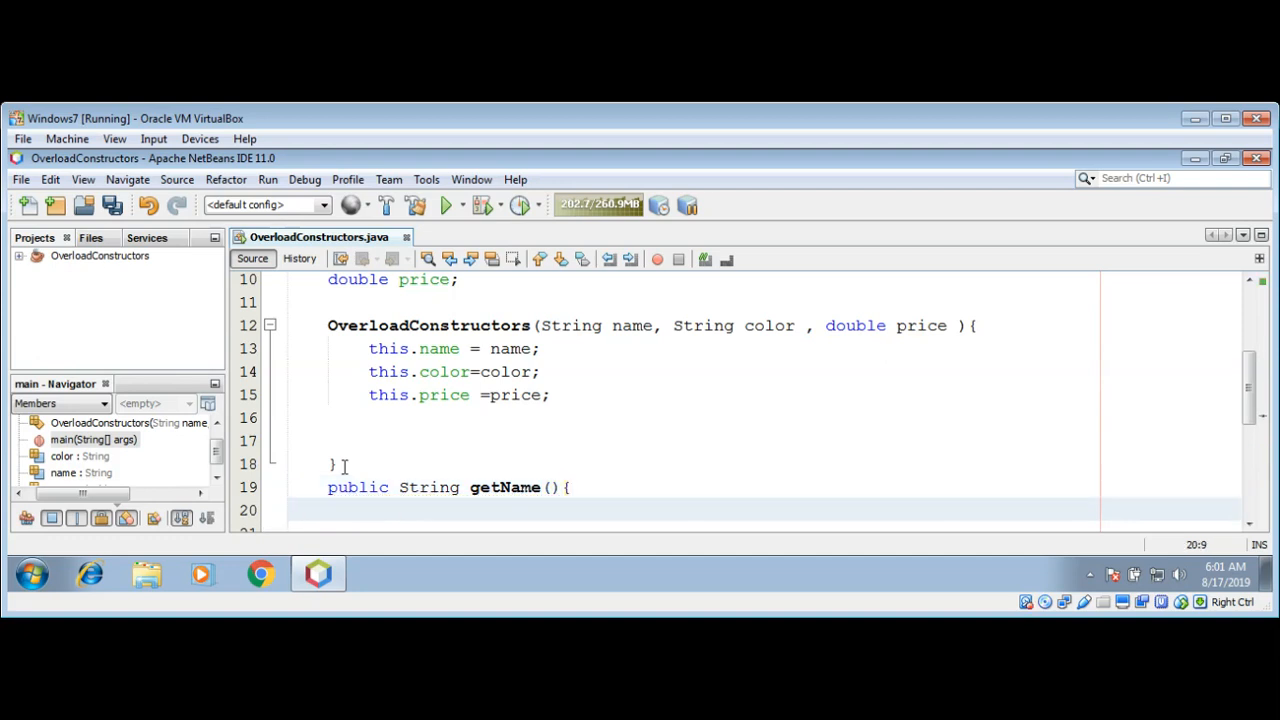
type("ret")
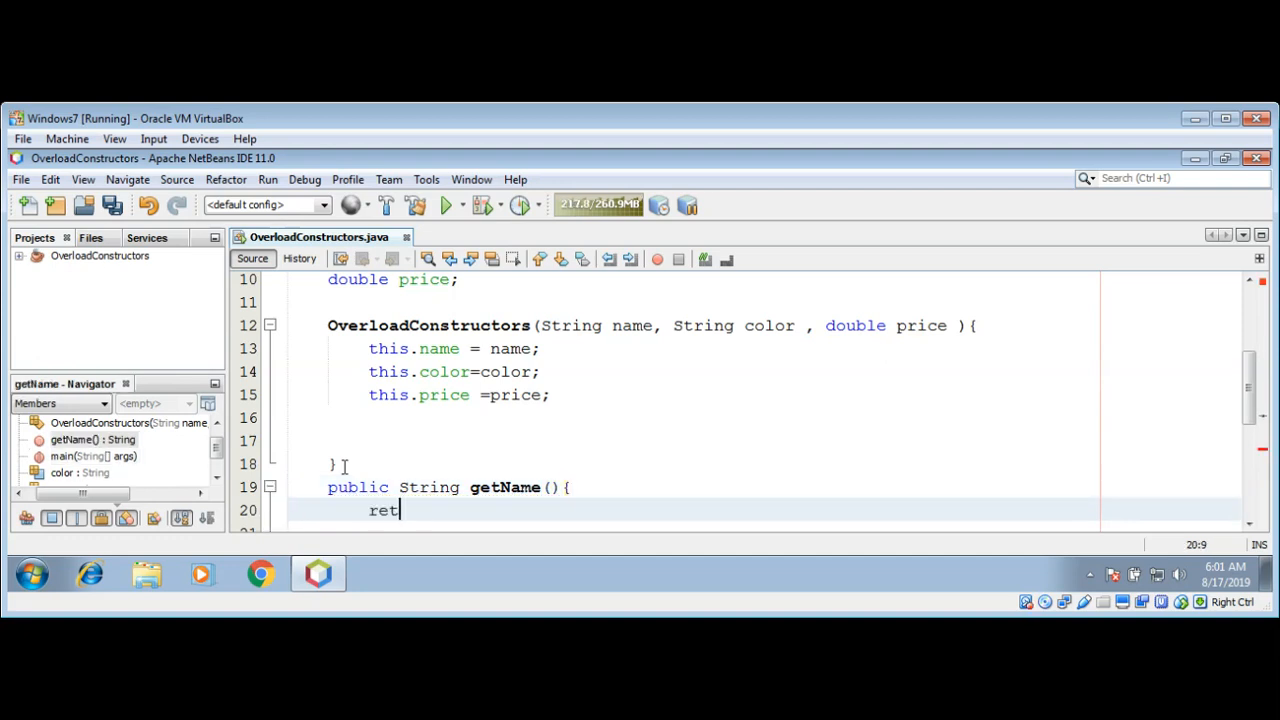
type("urn name;")
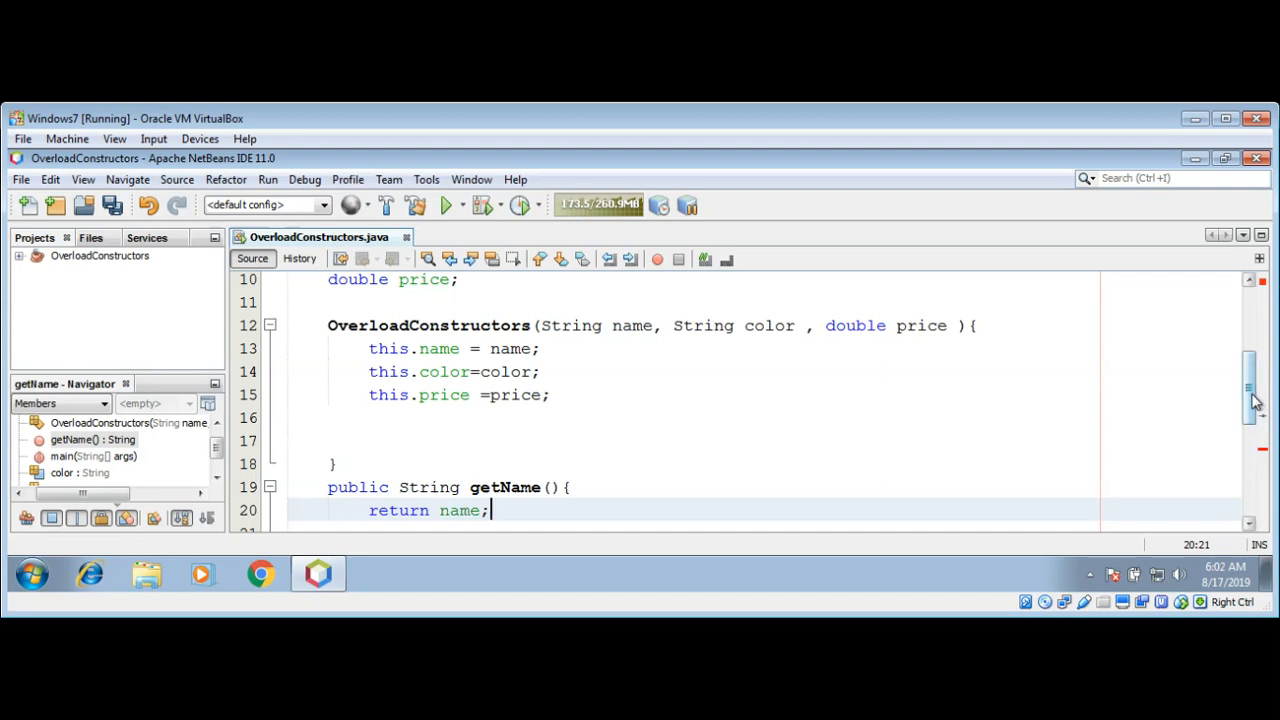
scroll("down", 3)
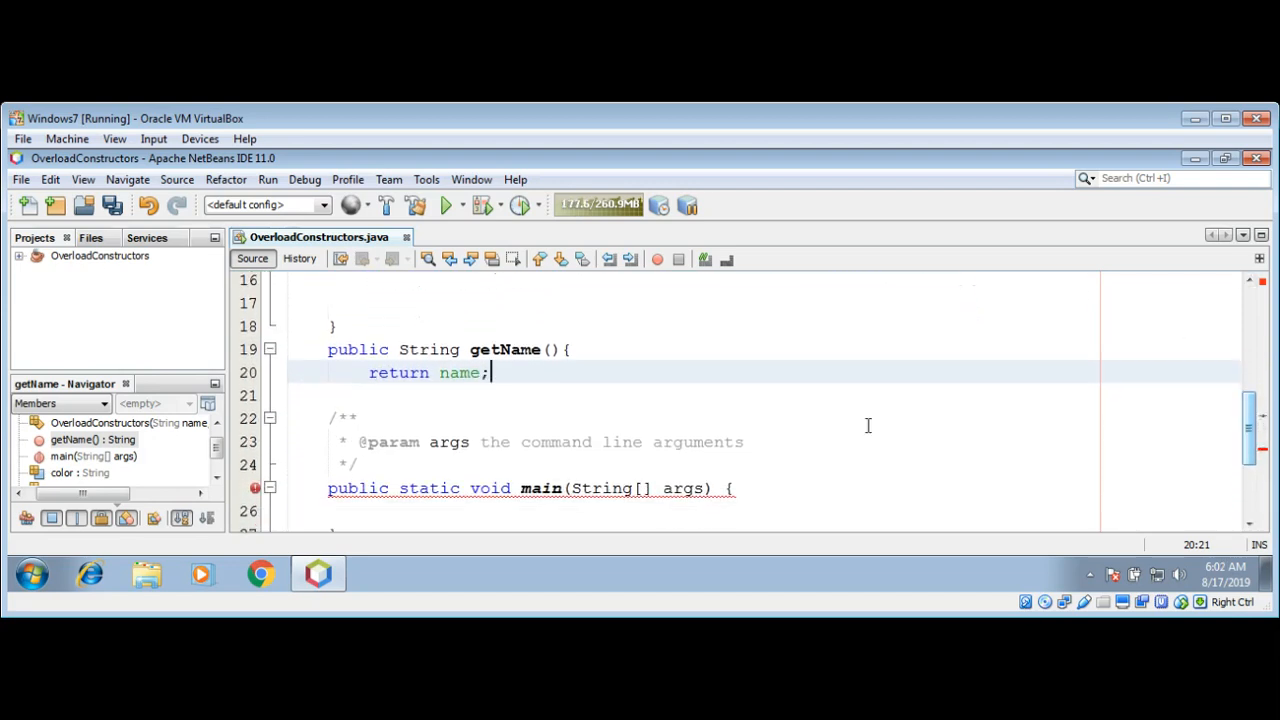
key("enter")
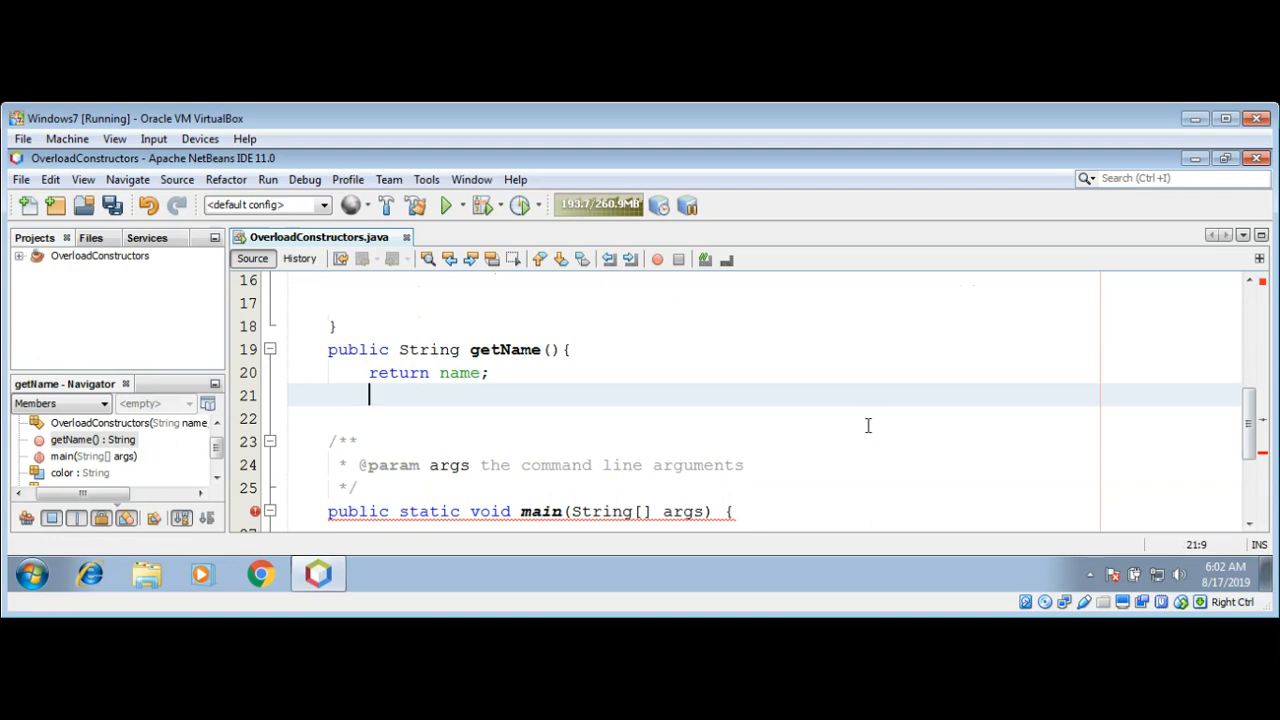
type("}")
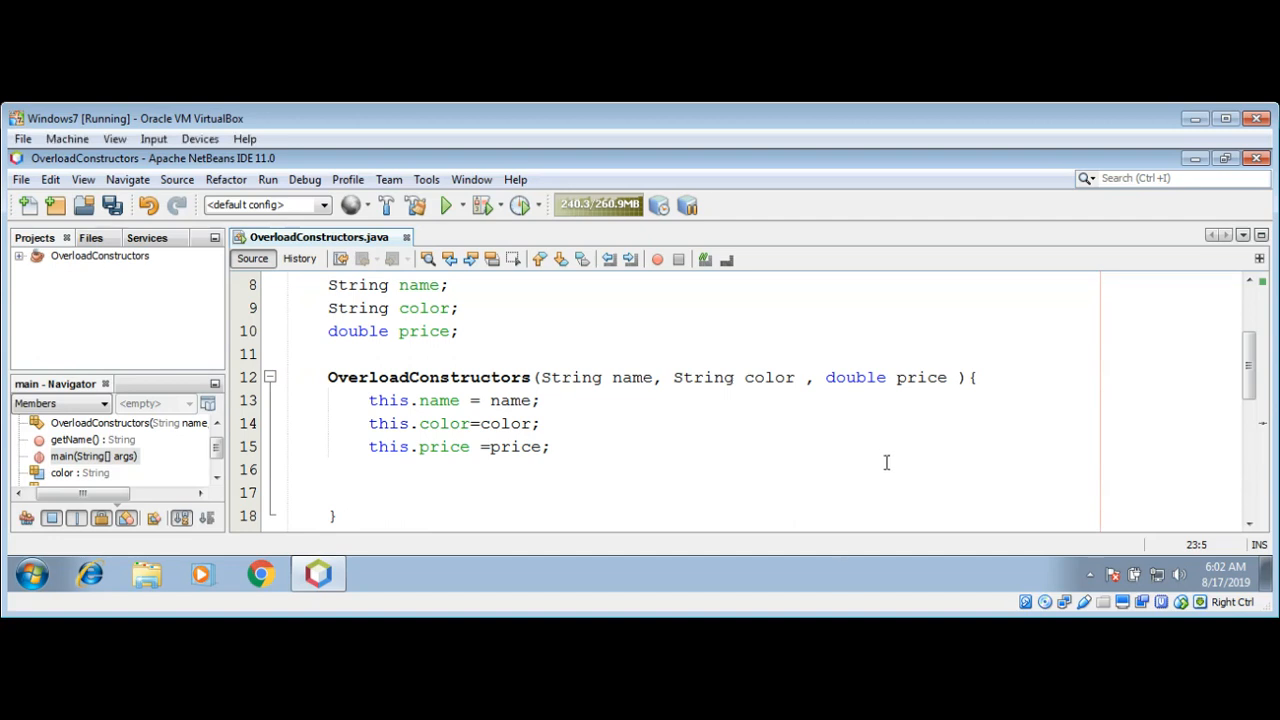
mouse_move(1156, 311)
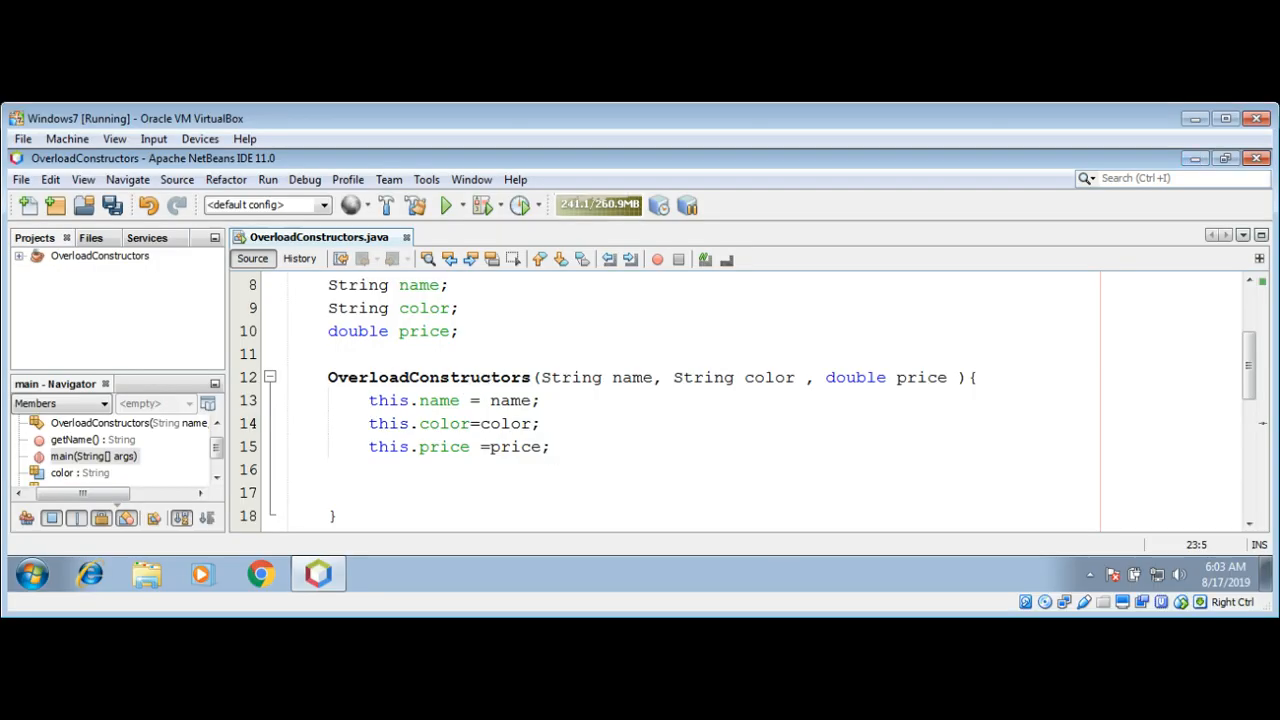
mouse_move(600, 205)
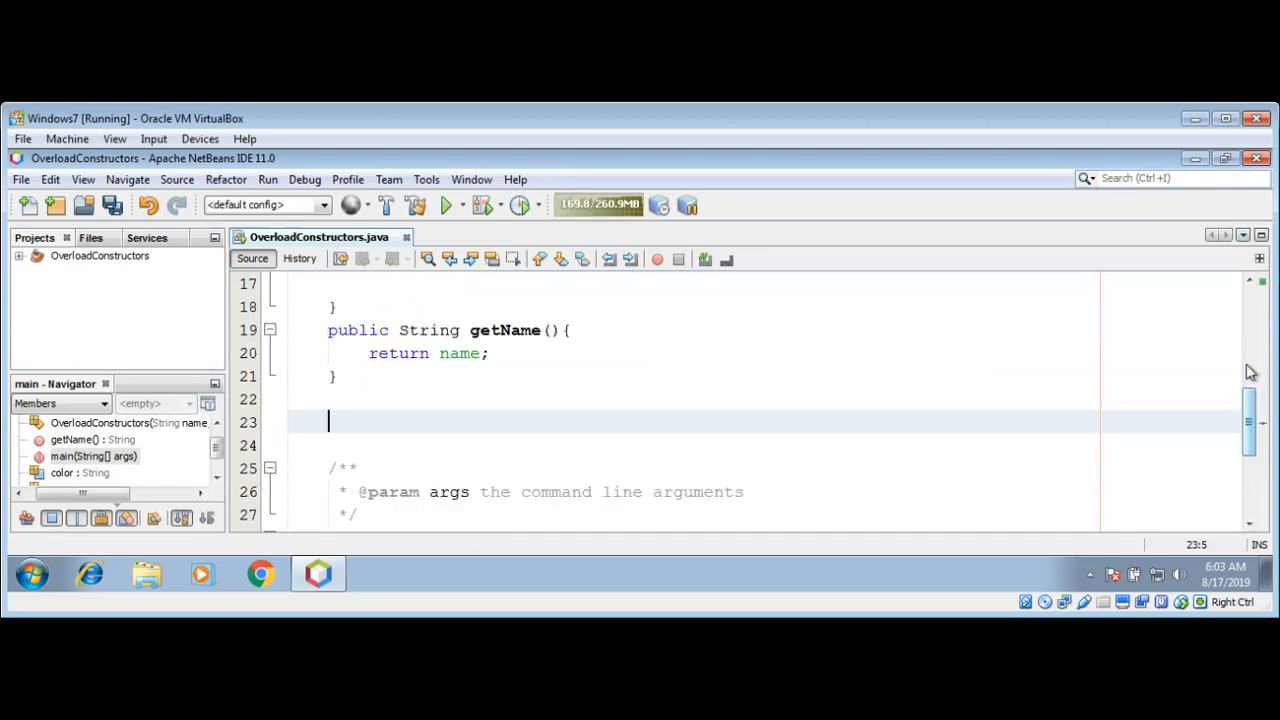
- Type OverloadConstructors oc = new OverloadConstructors(); in main
scroll("down", 3)
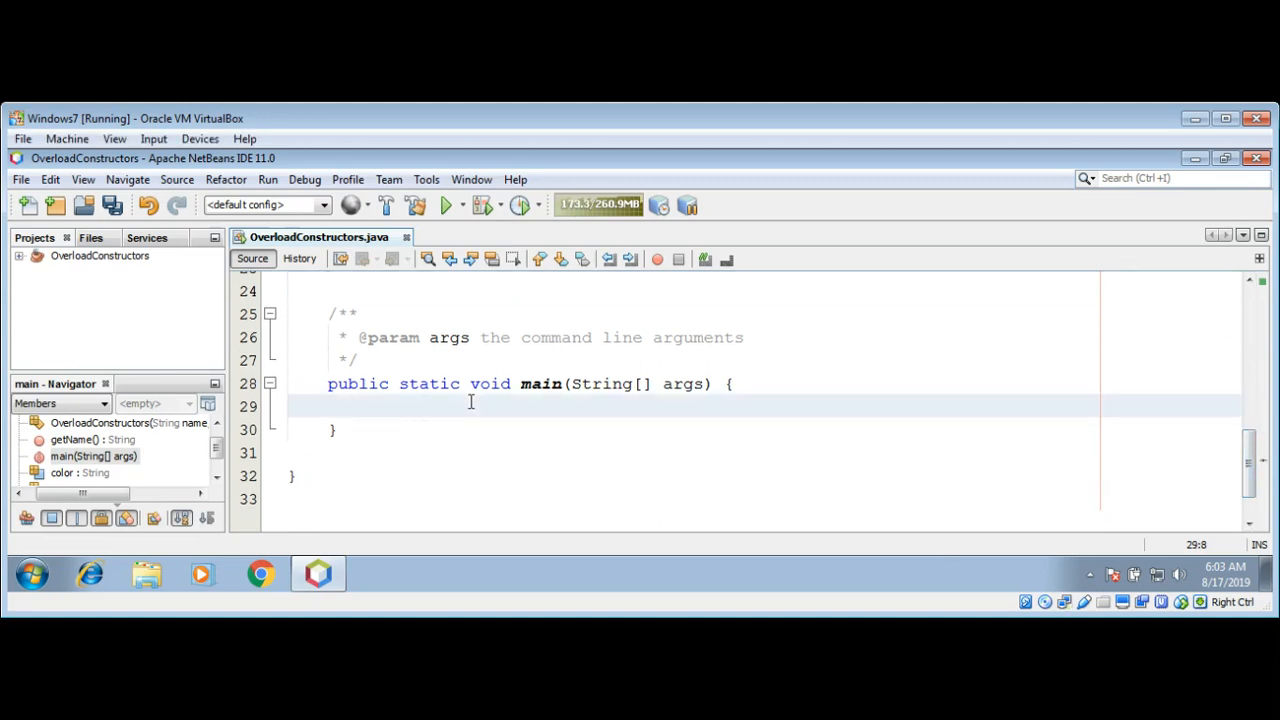
type("o")
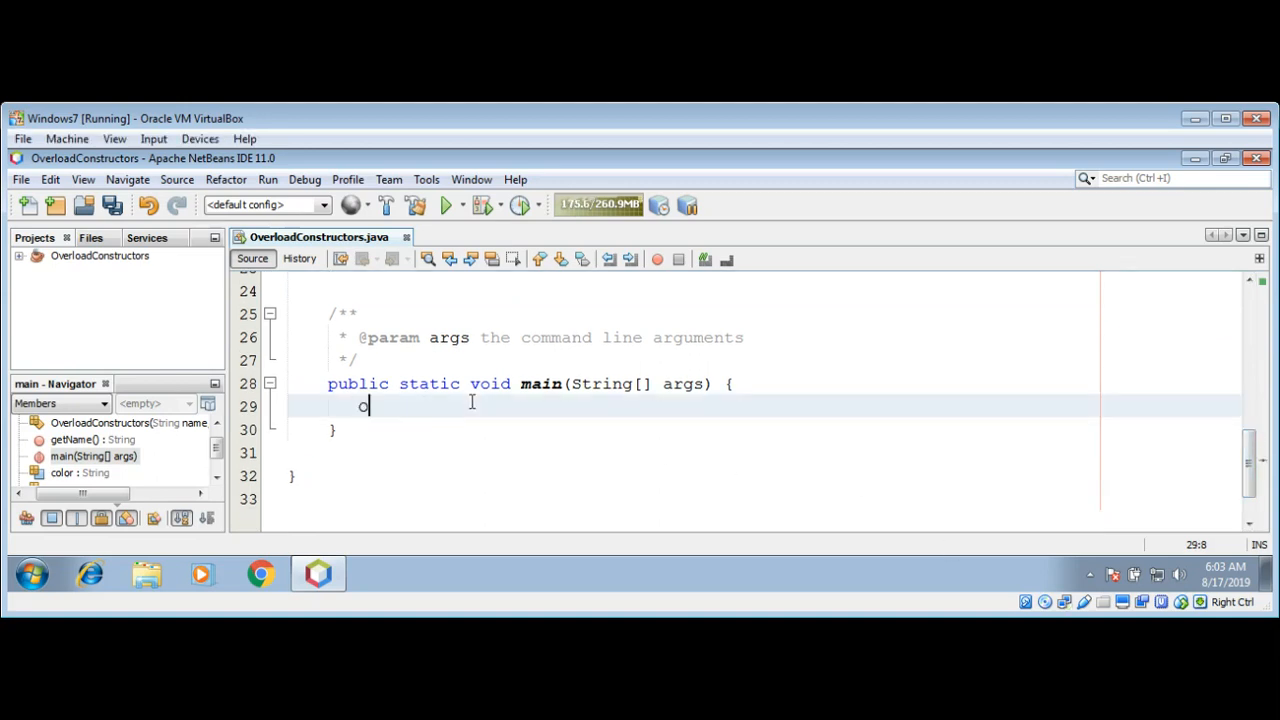
type("ver")
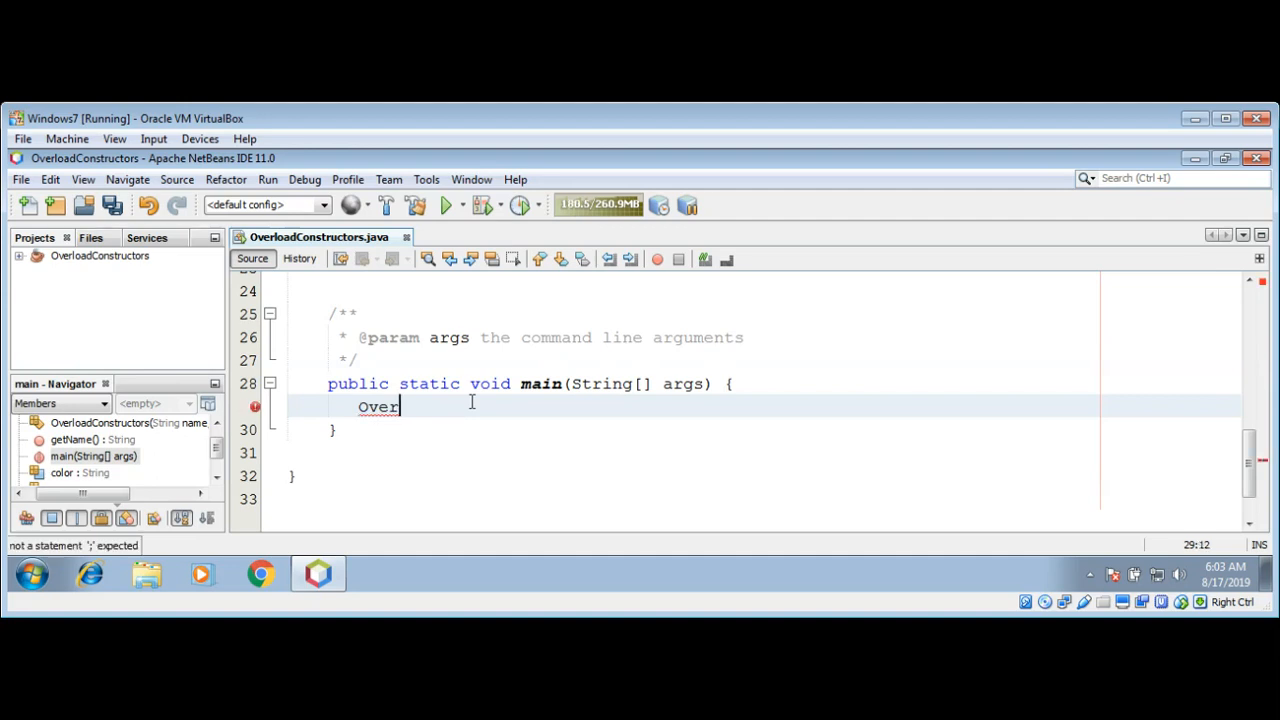
type("loadCo")
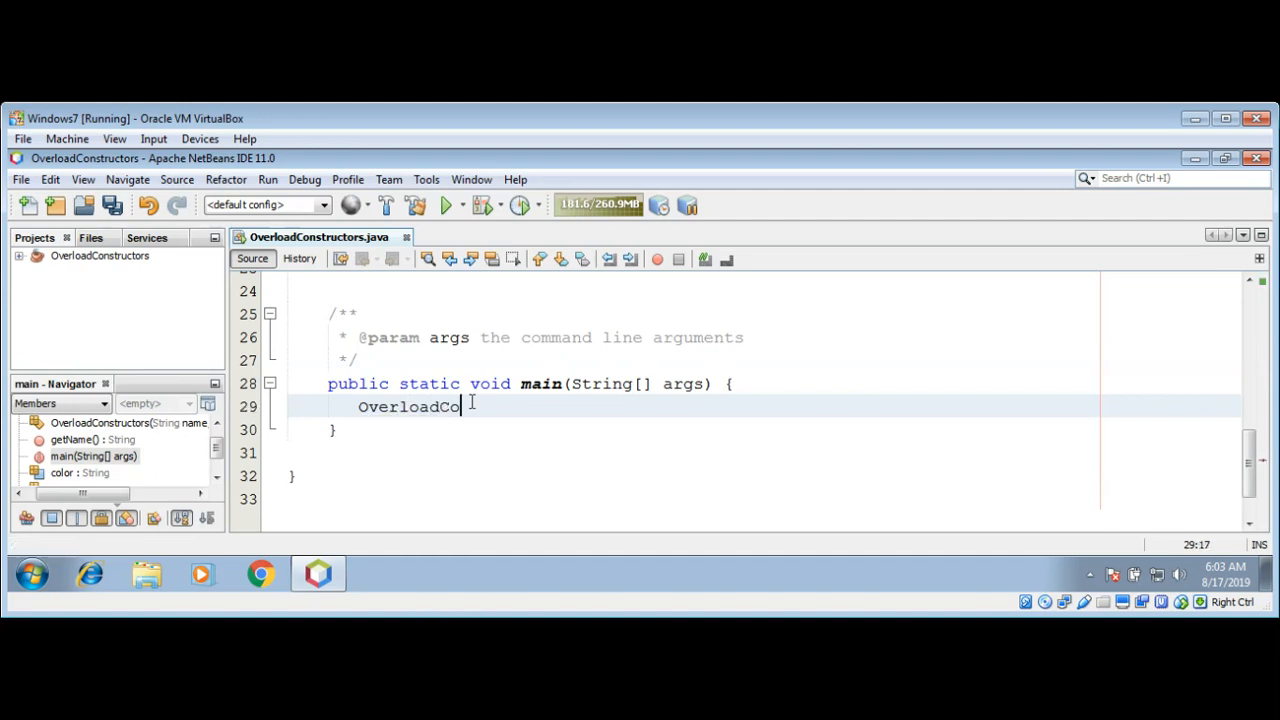
type("nstructo")
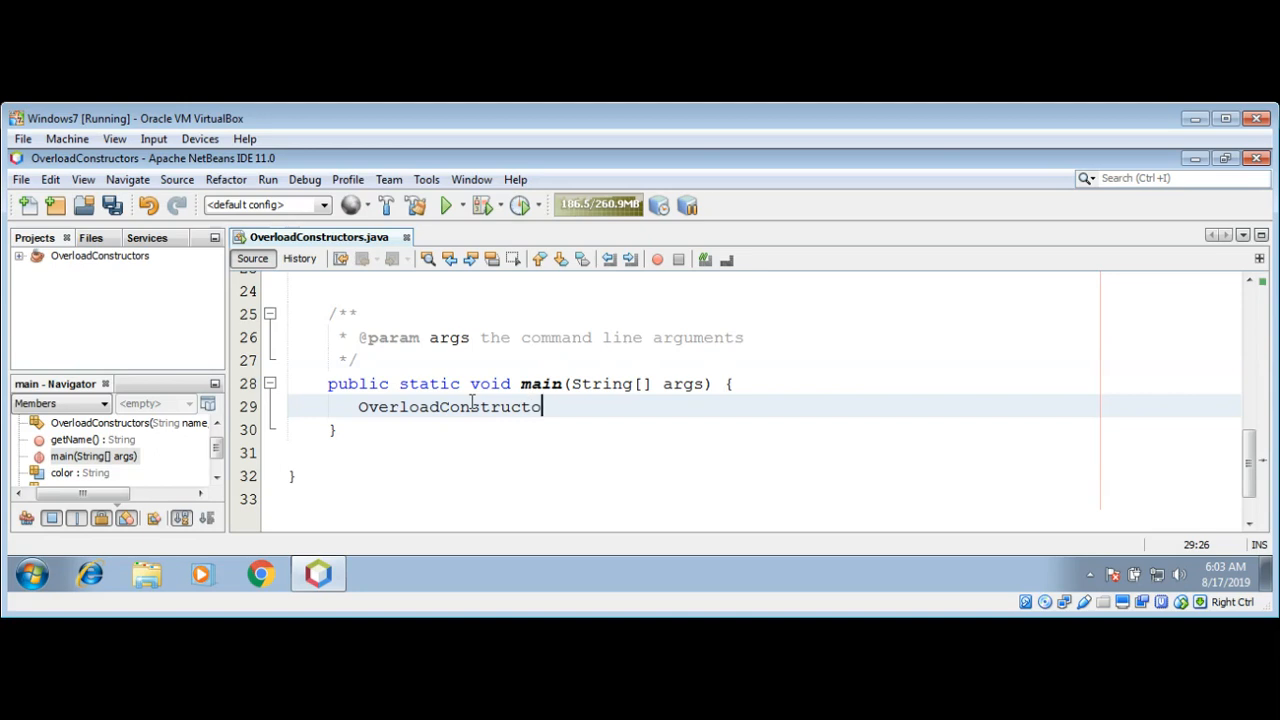
type("rs")
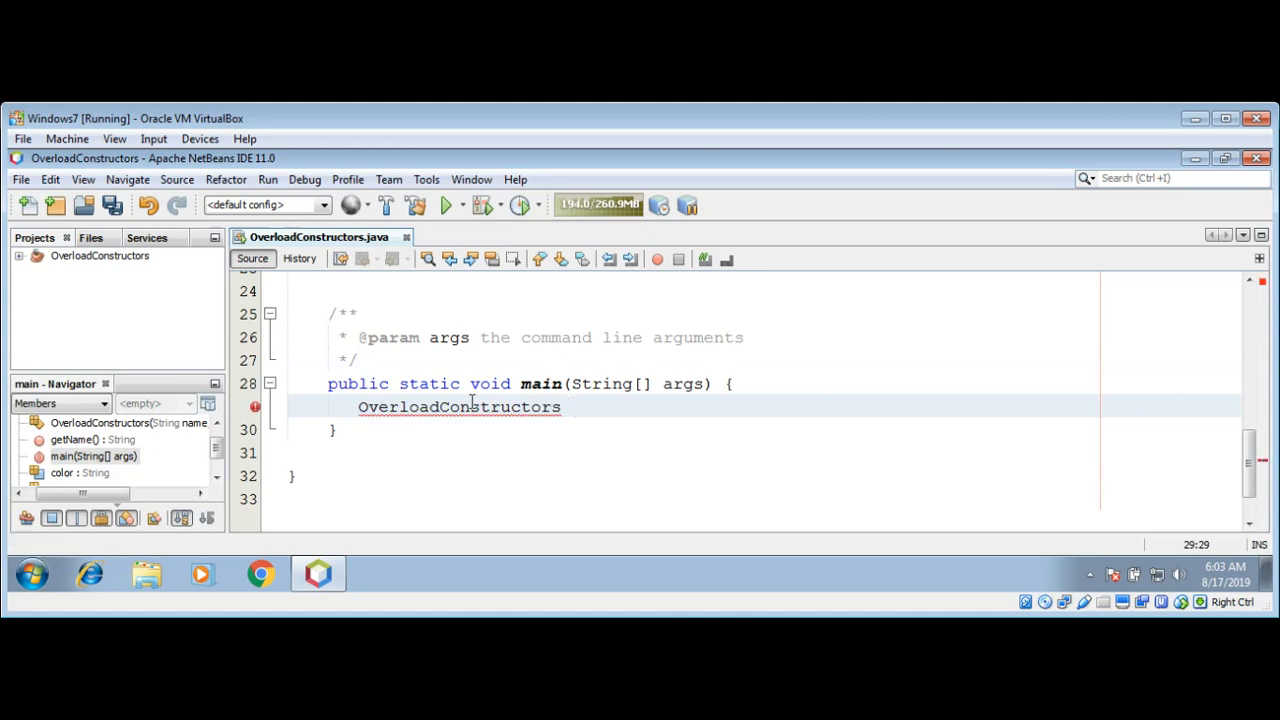
type("oc = new O")
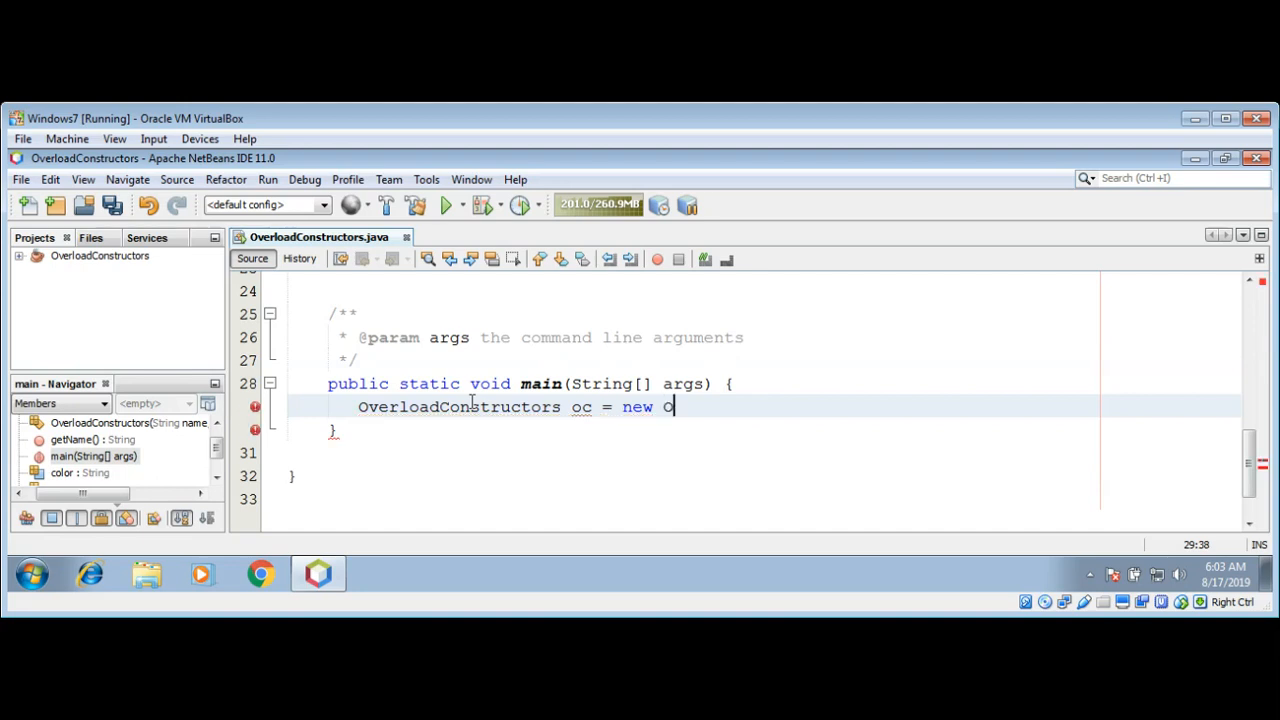
type("verloadConst")
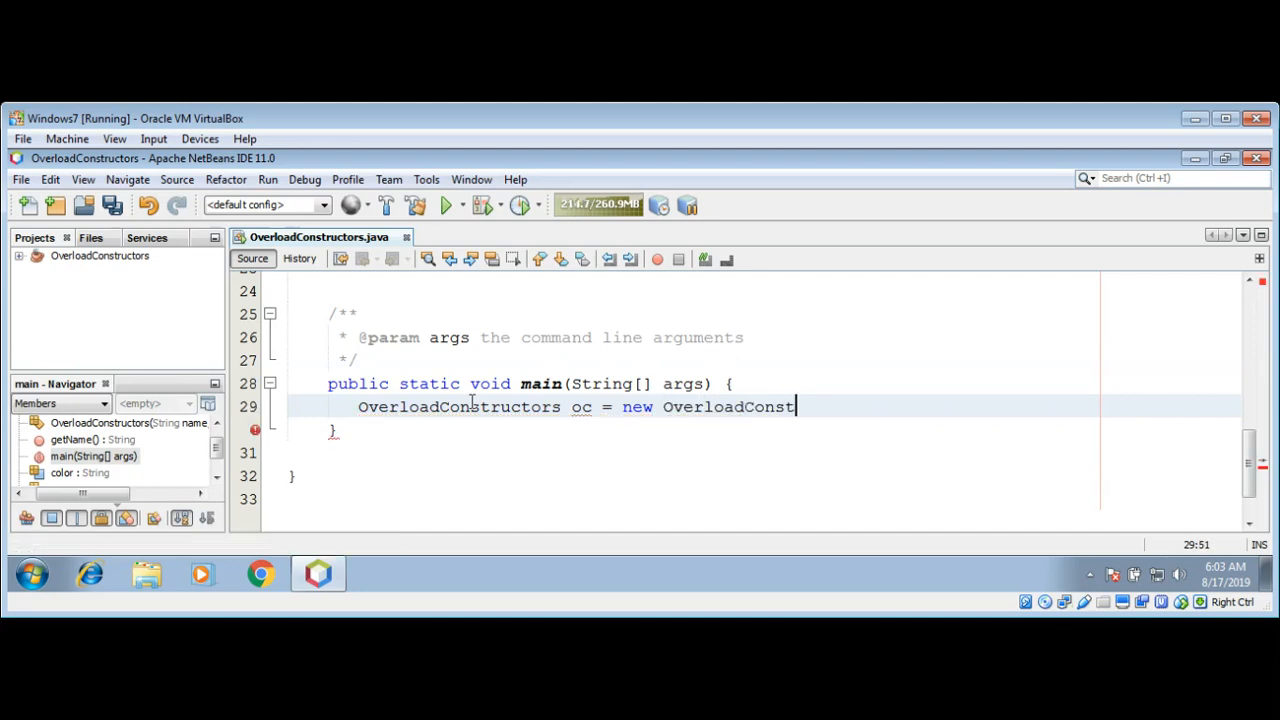
type("ructors(")
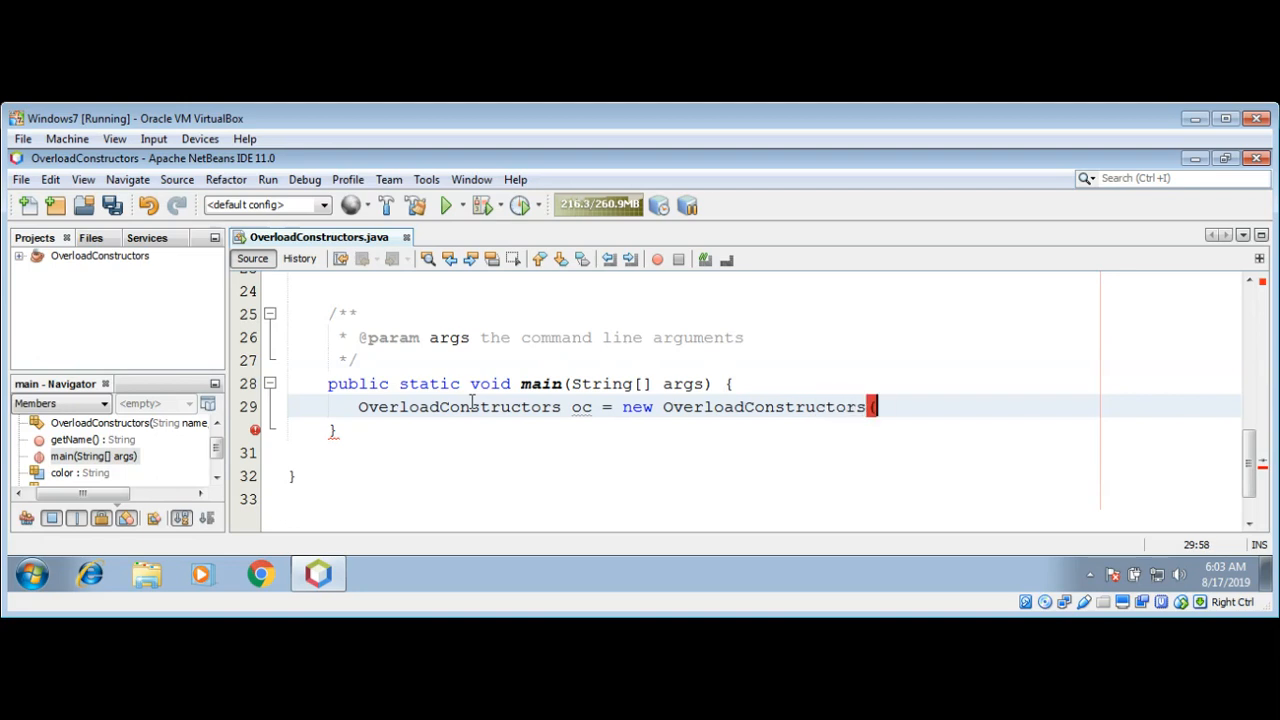
type("();")
type("o")
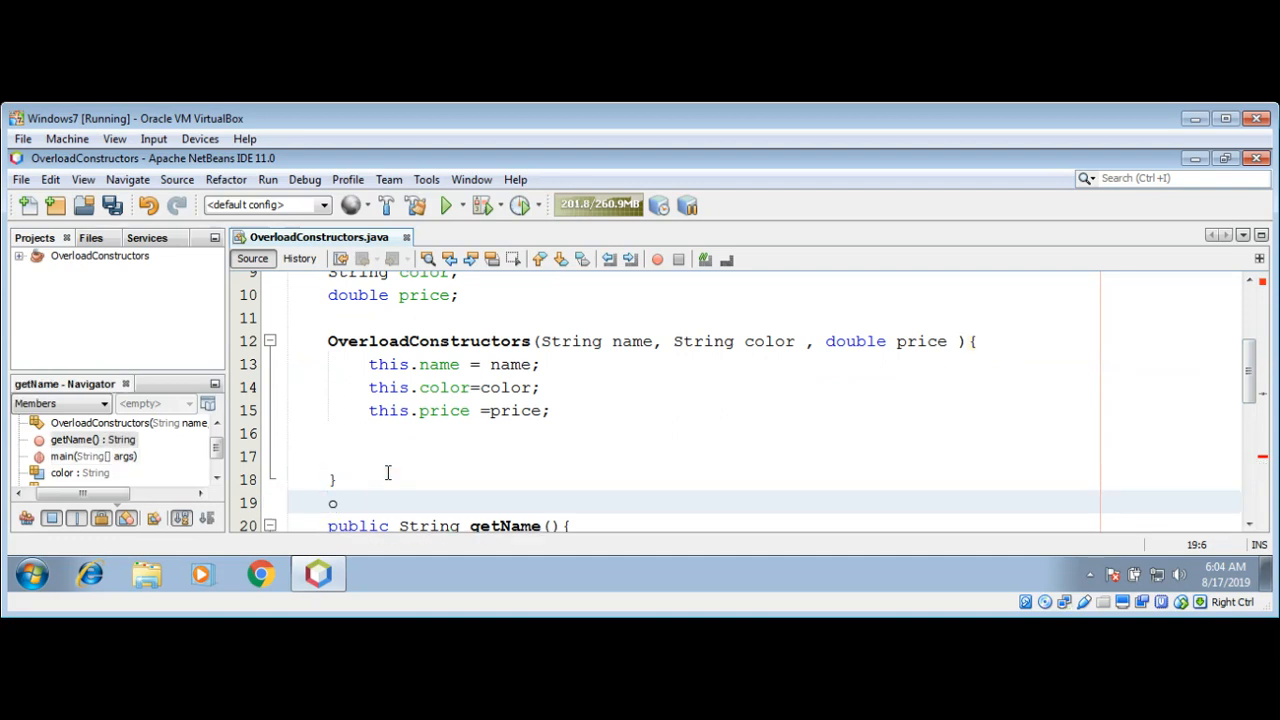
- Write the empty OverloadConstructors() { } constructor below the three-parameter one
type("Over")
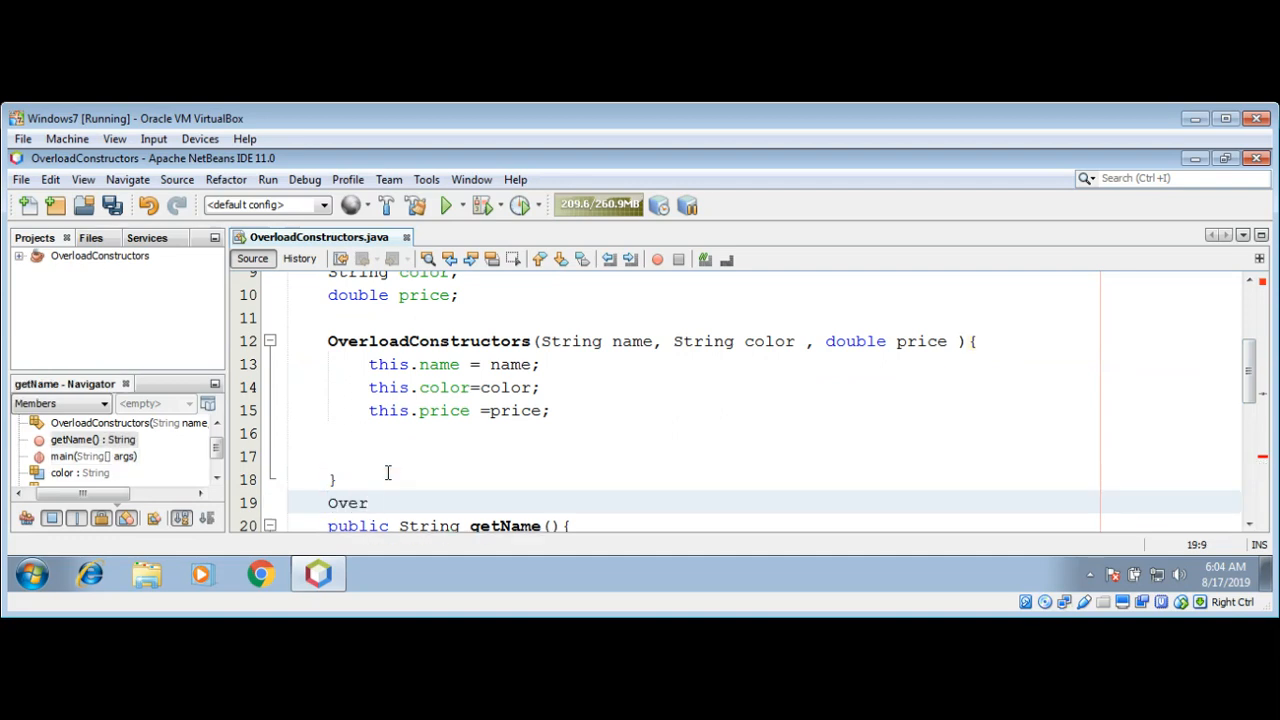
type("loadCons")
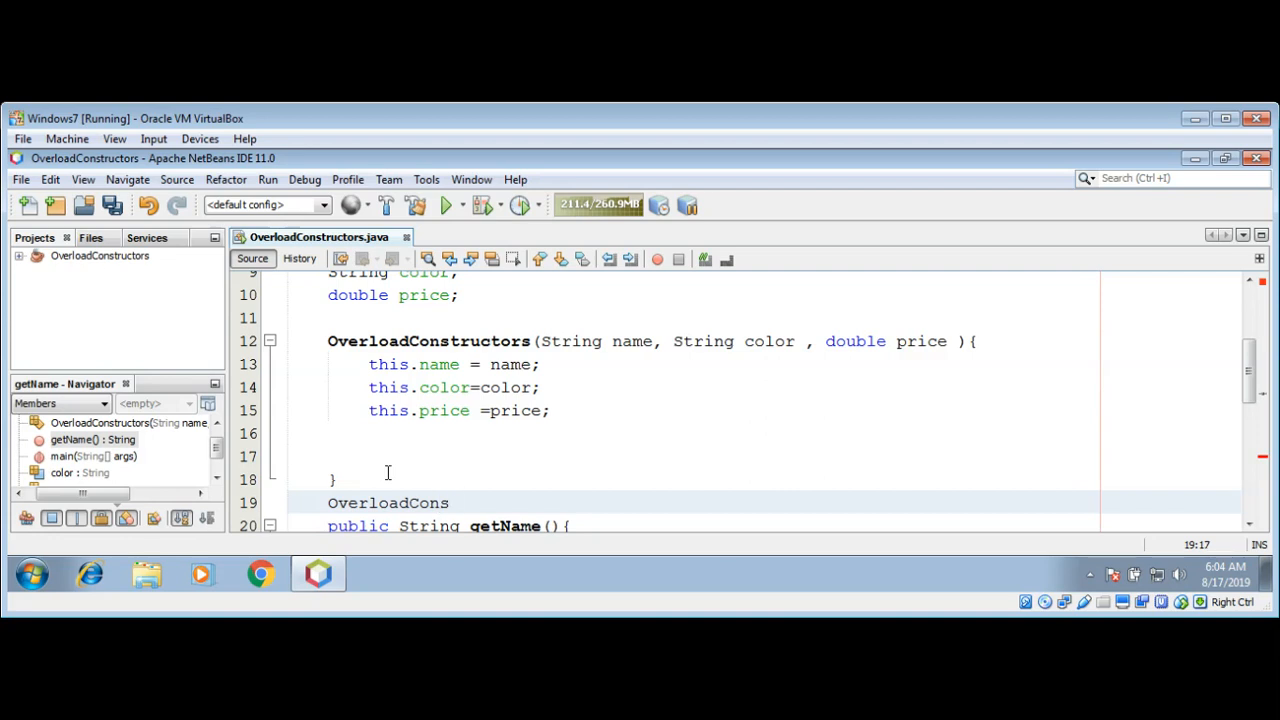
type("tructor")
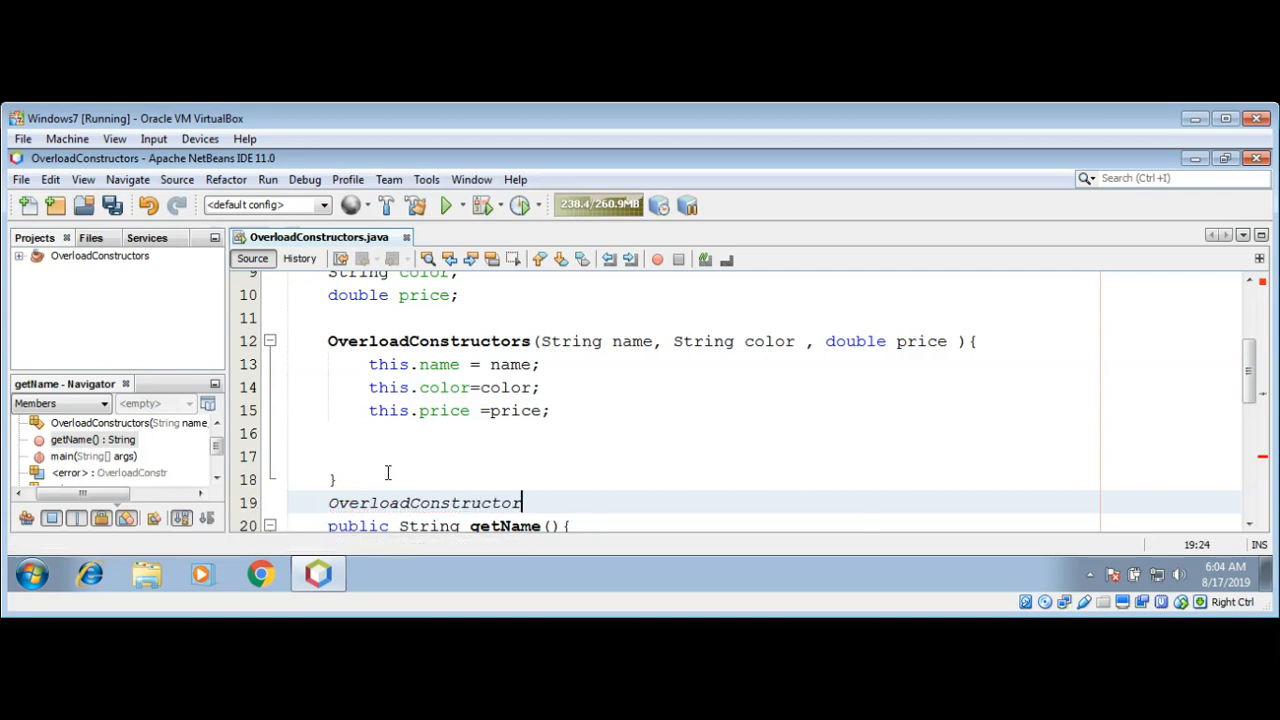
type("(){")
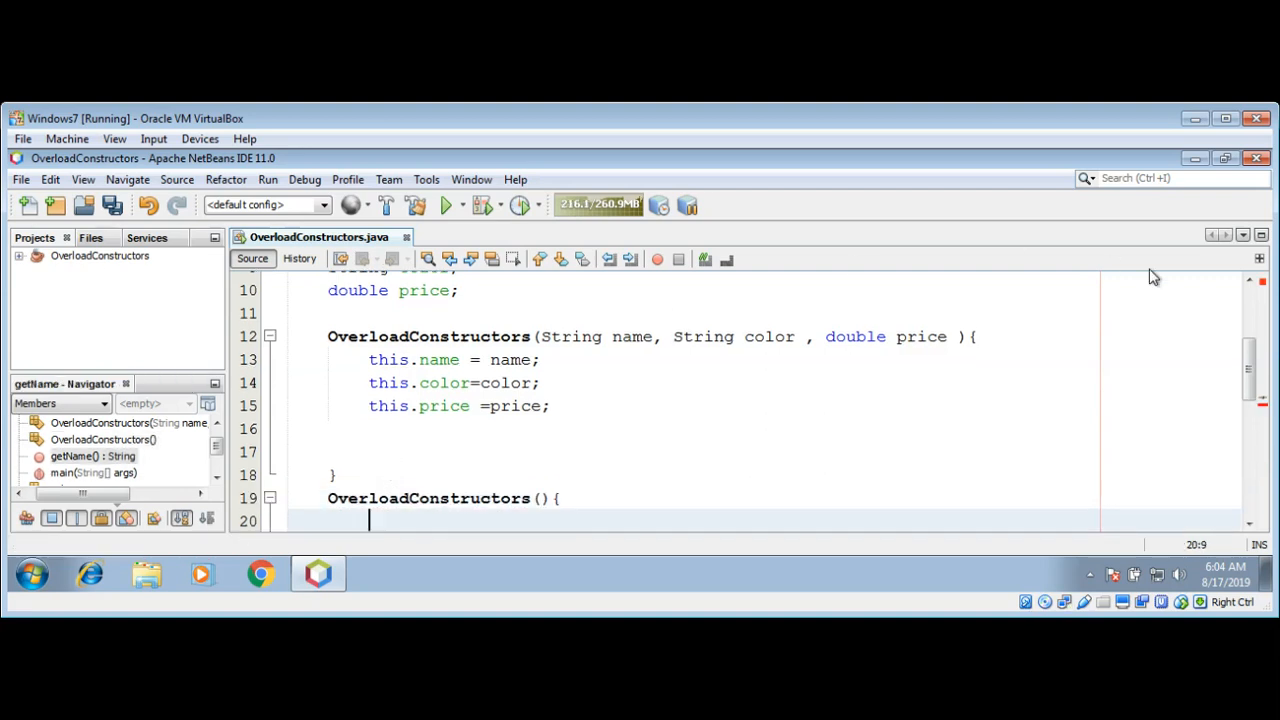
scroll("down", 3)
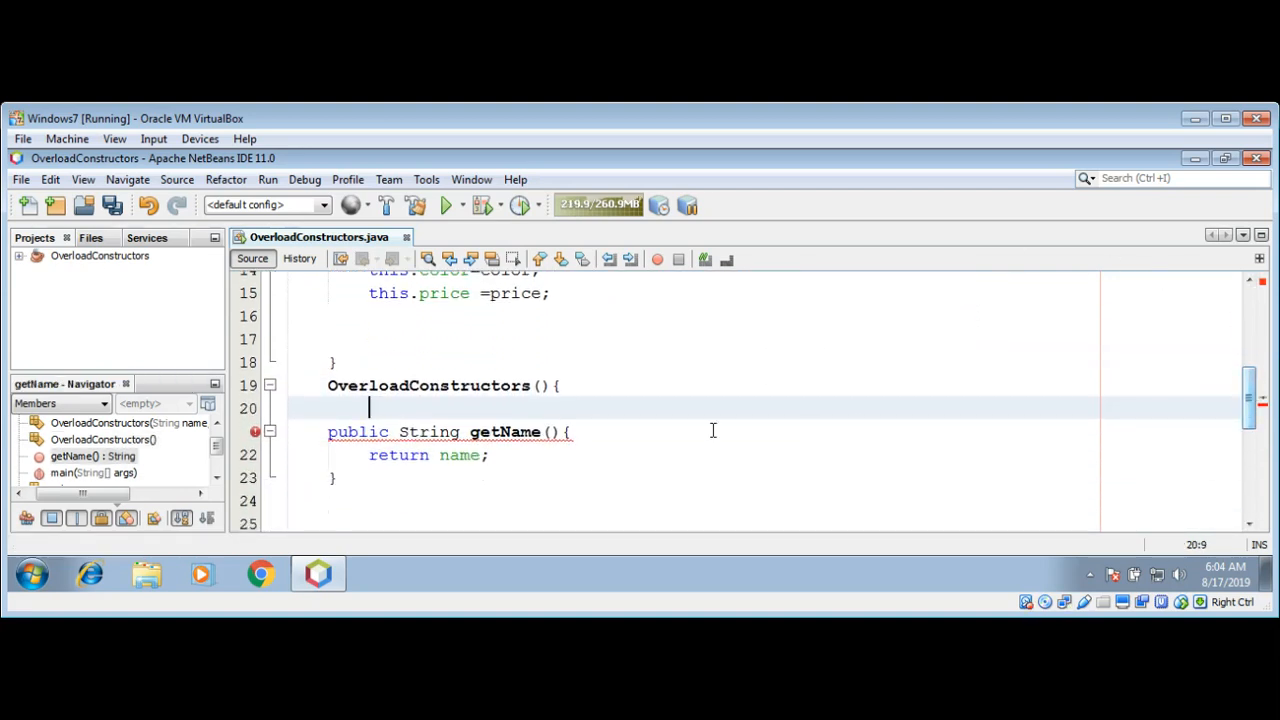
type("}")
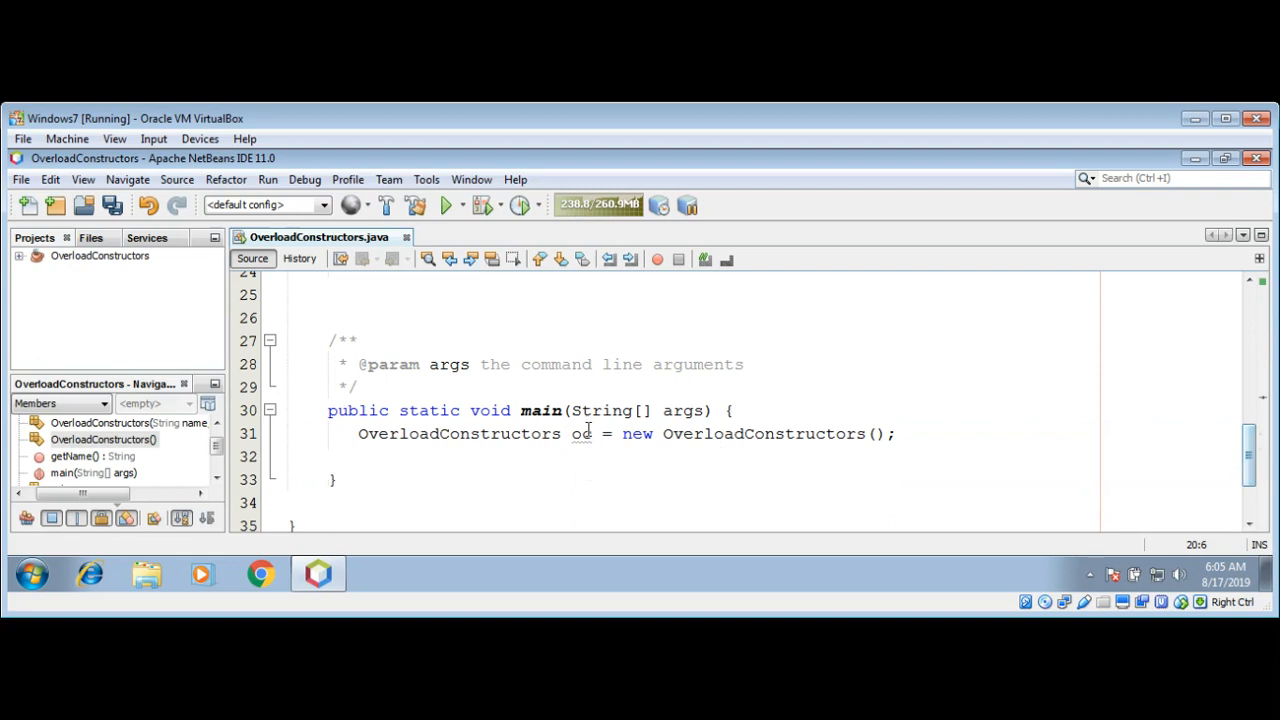
- Create a second OverloadConstructors object in main with "Tom", "Green" and 800.00
left_click(585, 433)
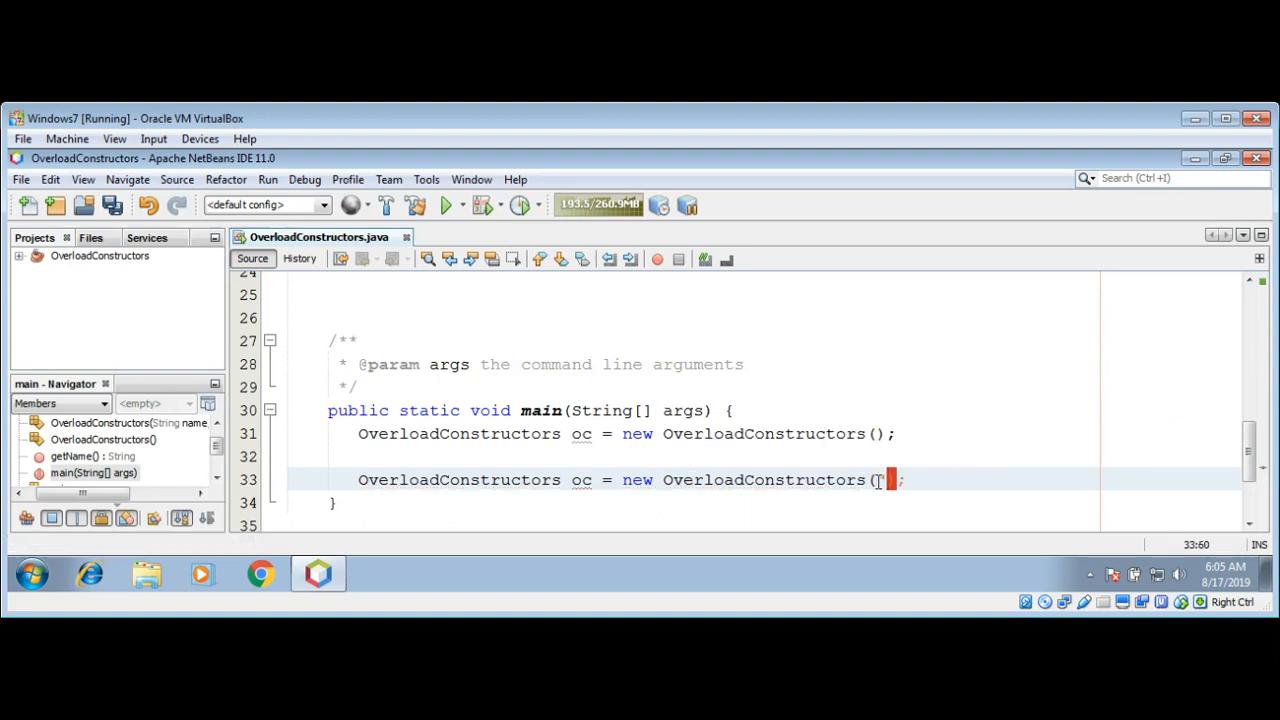
type("Tom\",")
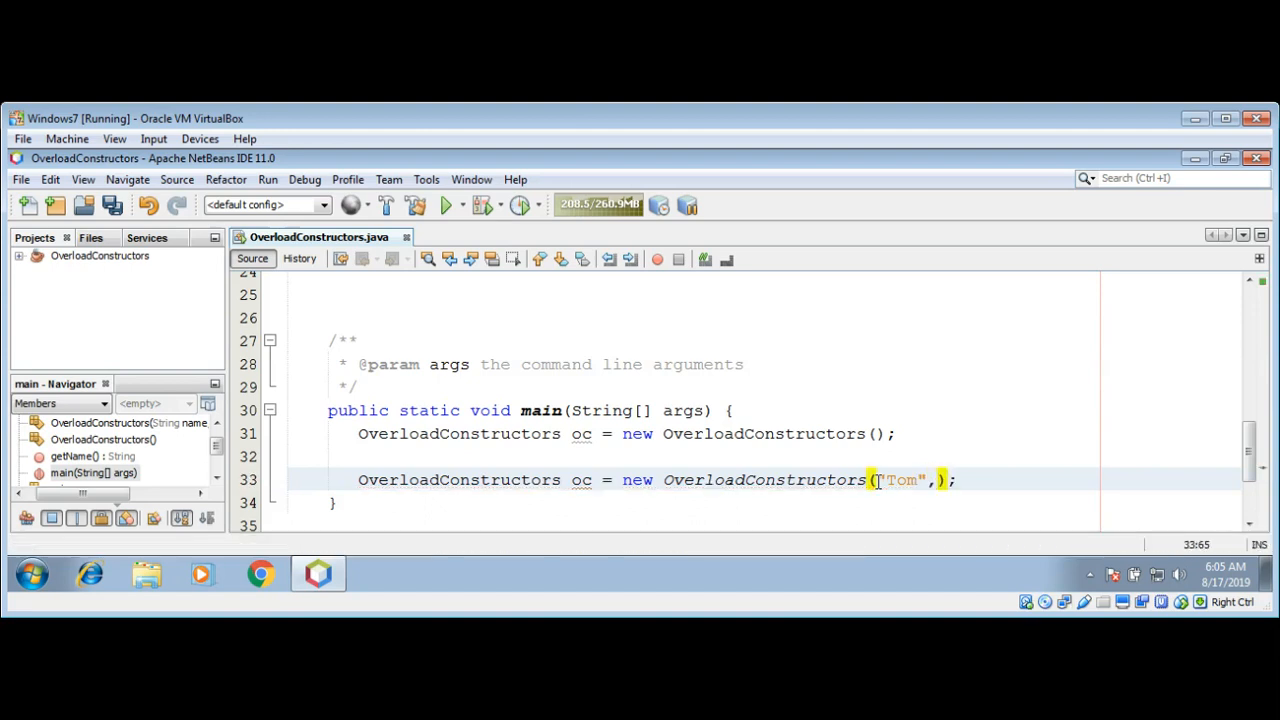
type("\"")
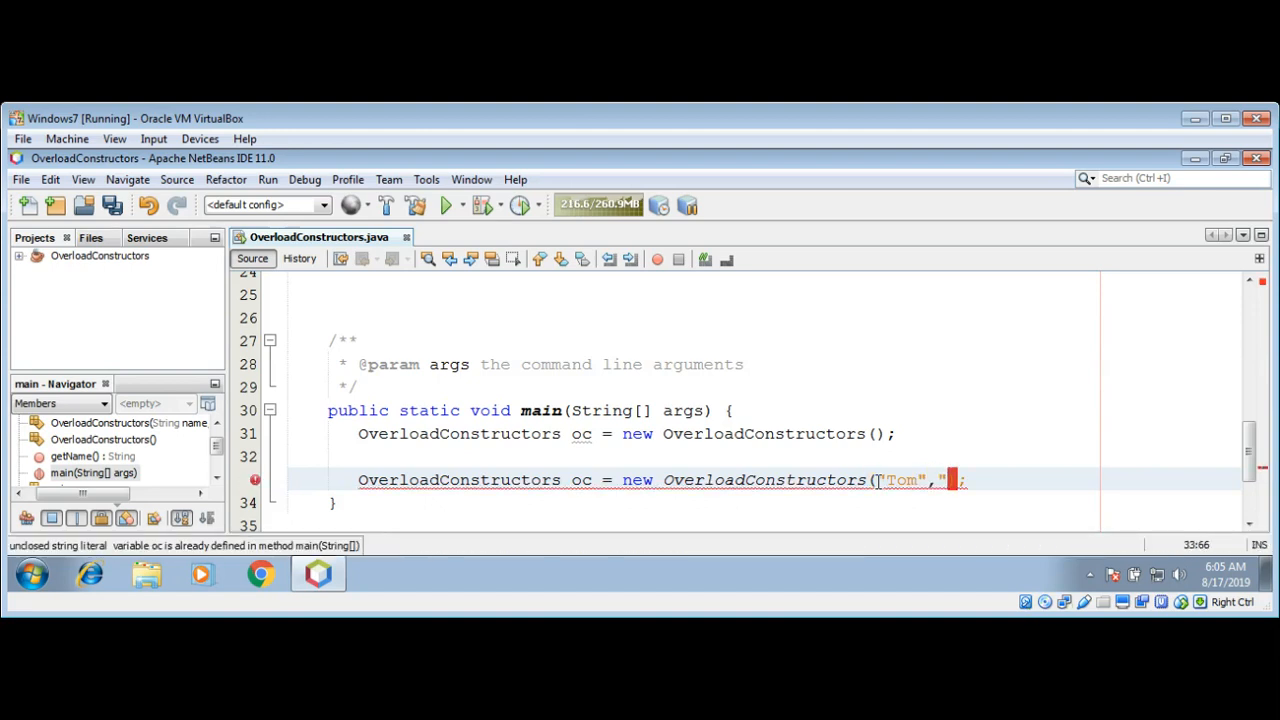
type("Green")
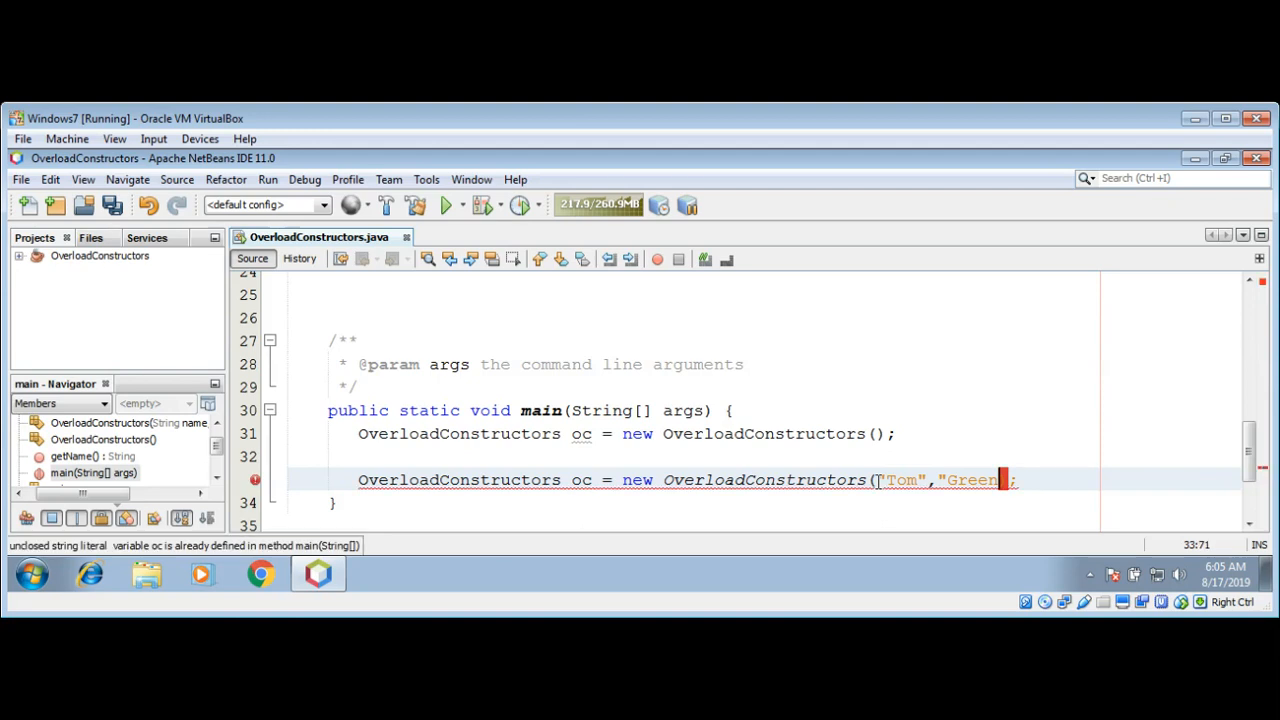
type(")")
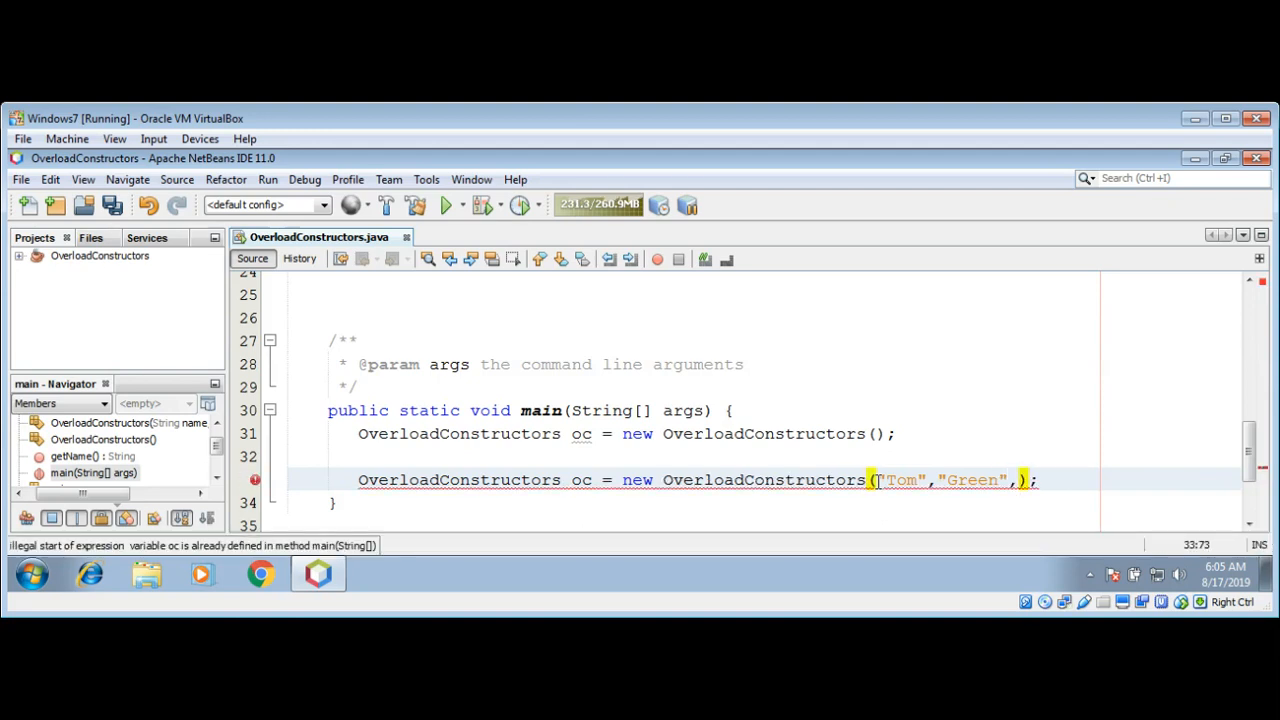
type("800")
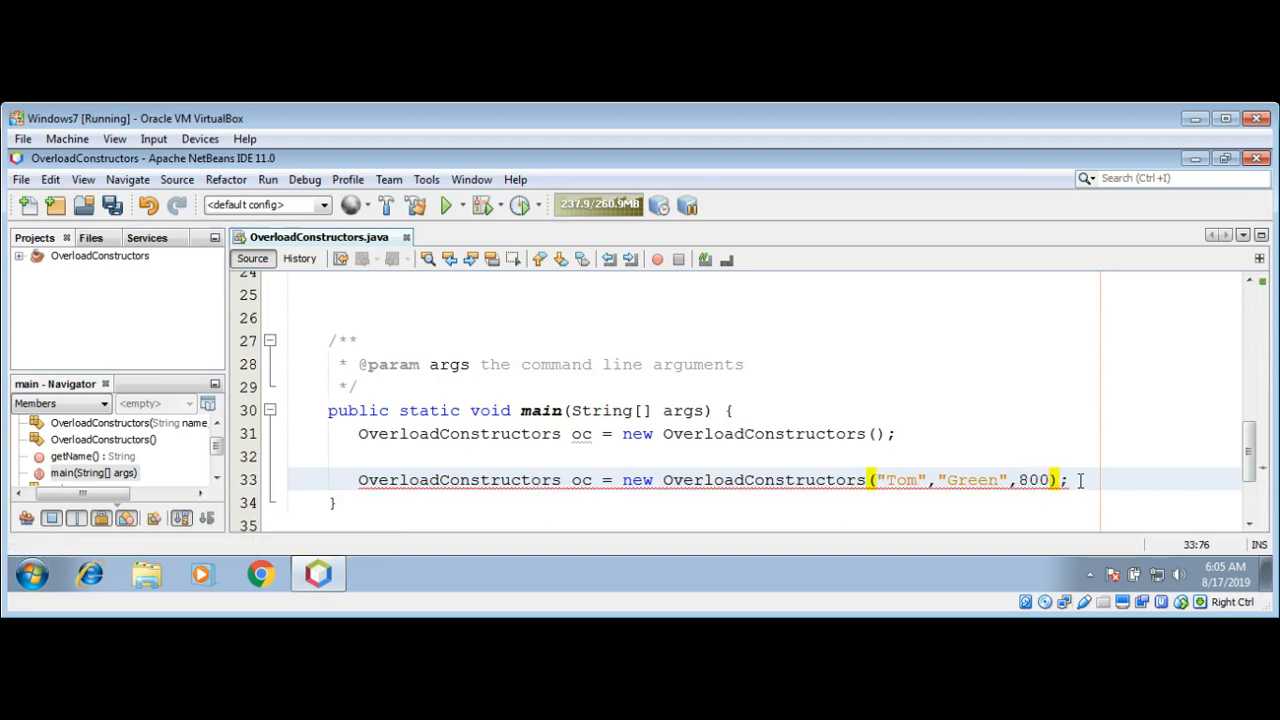
type(".")
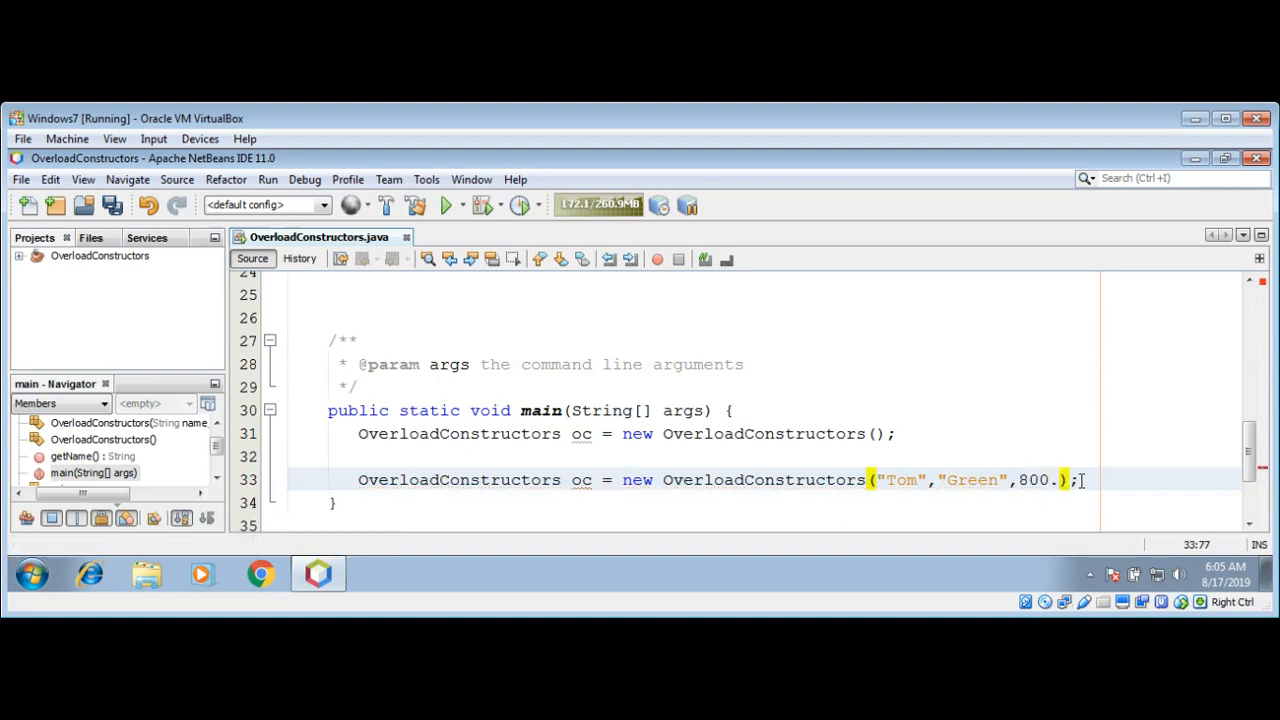
type("00")
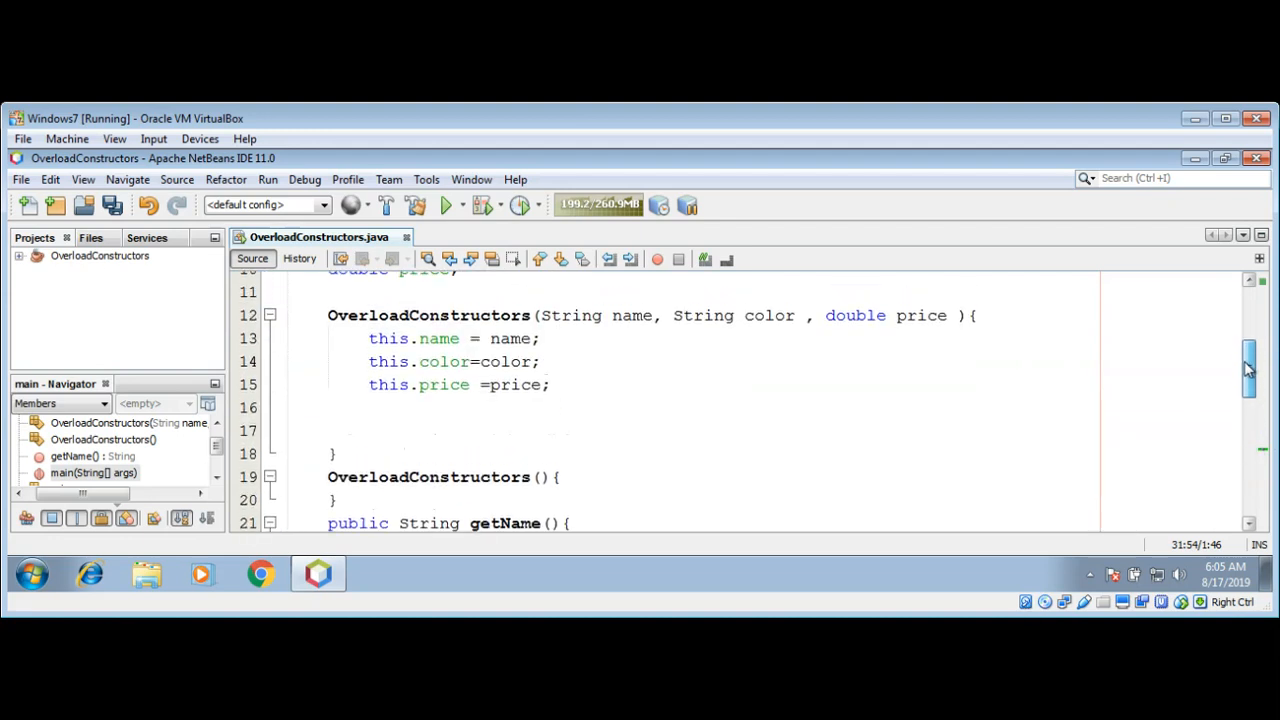
scroll("down", 3)
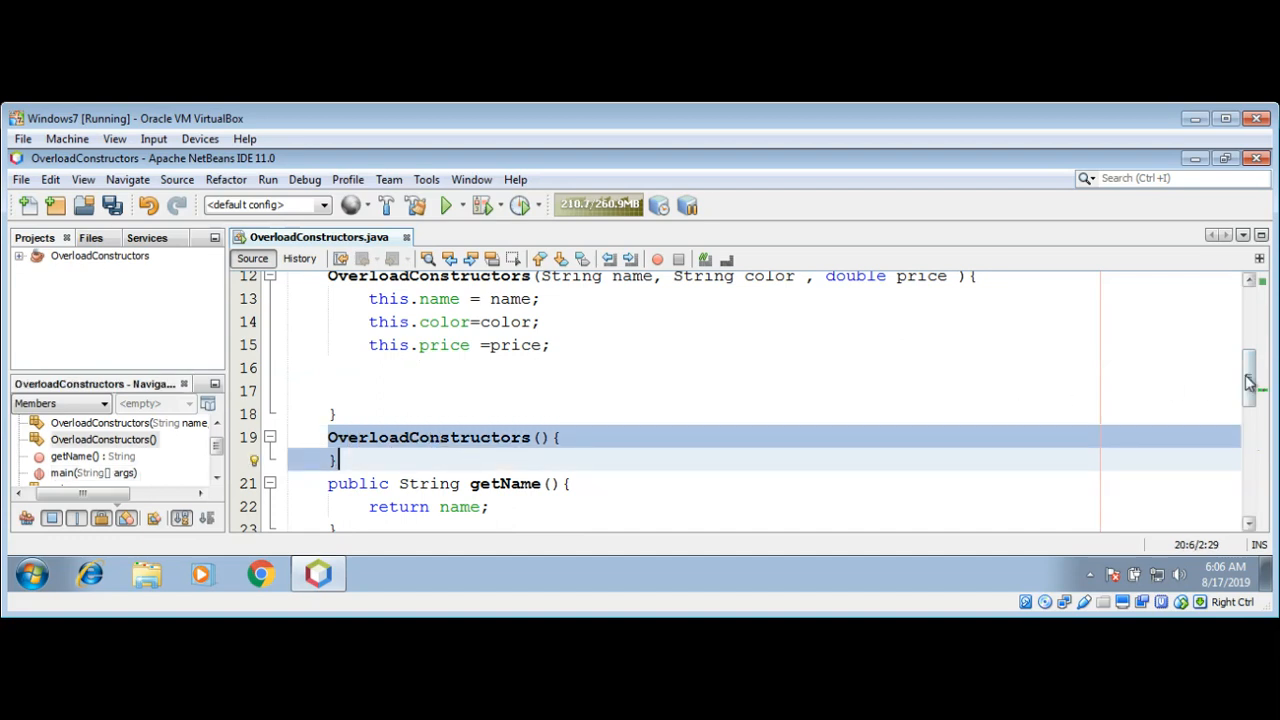
scroll("down", 3)
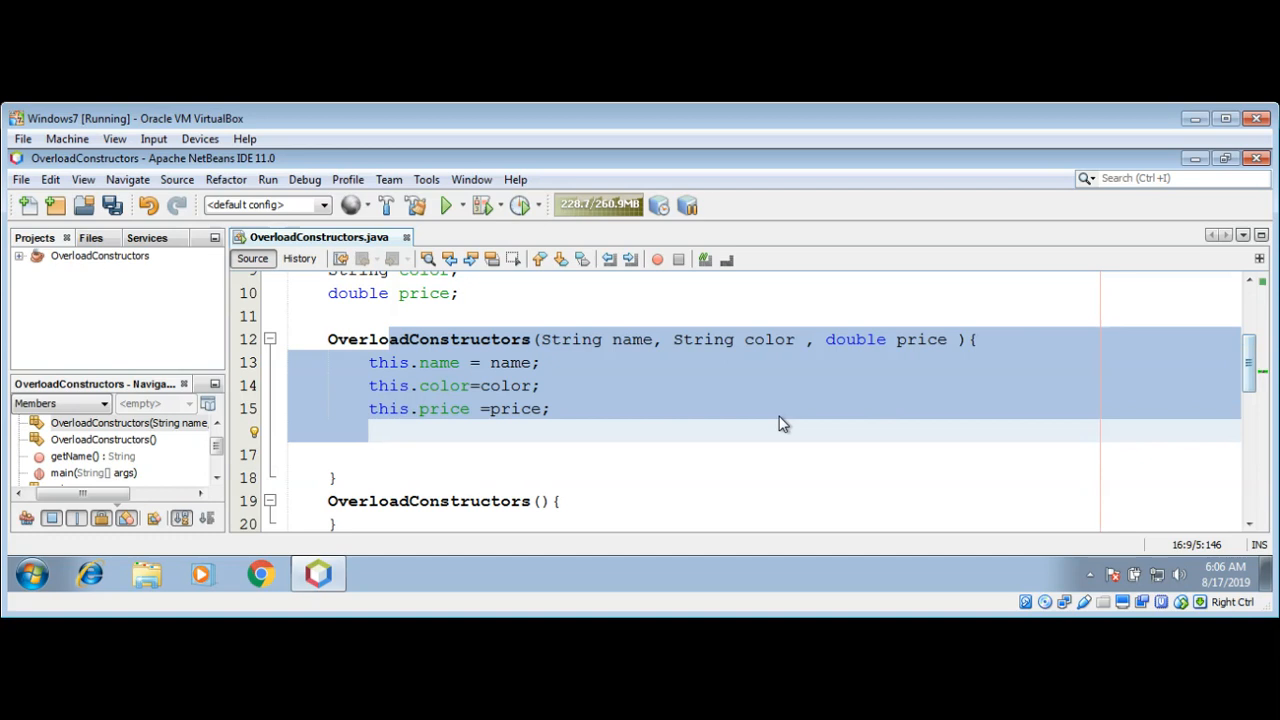
left_click(551, 408)
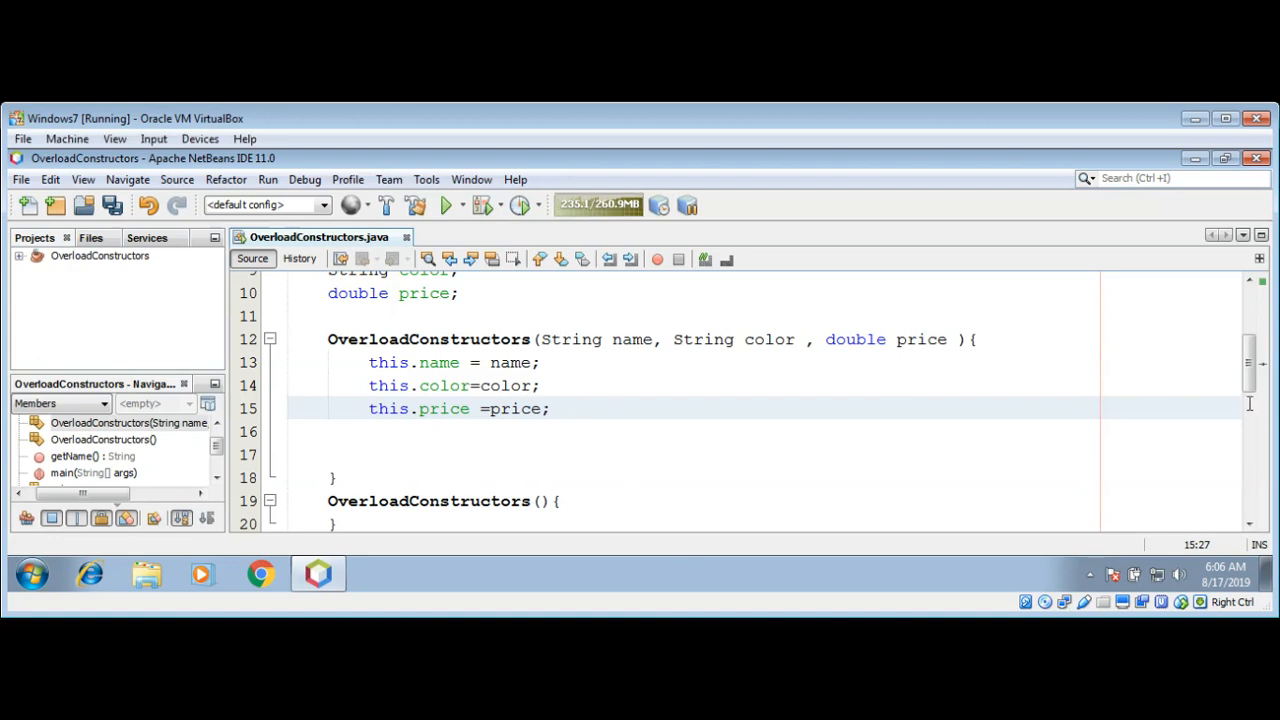
scroll("down", 3)
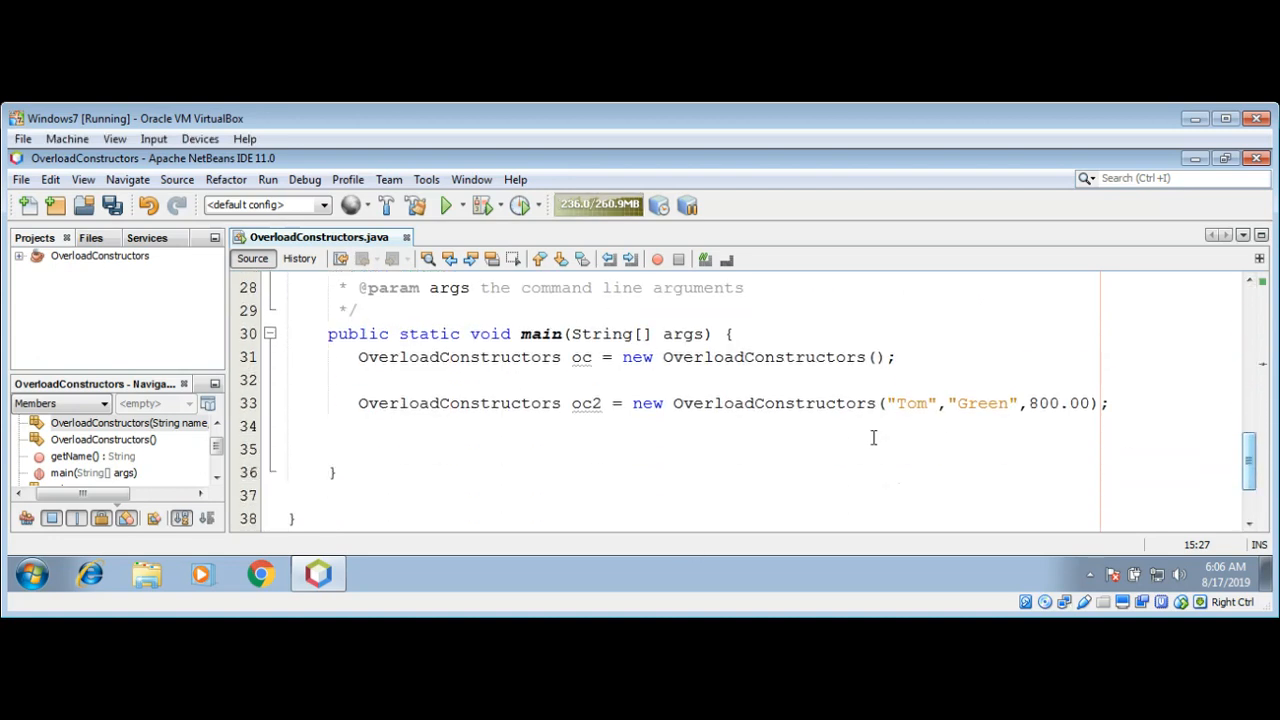
left_click(703, 357)
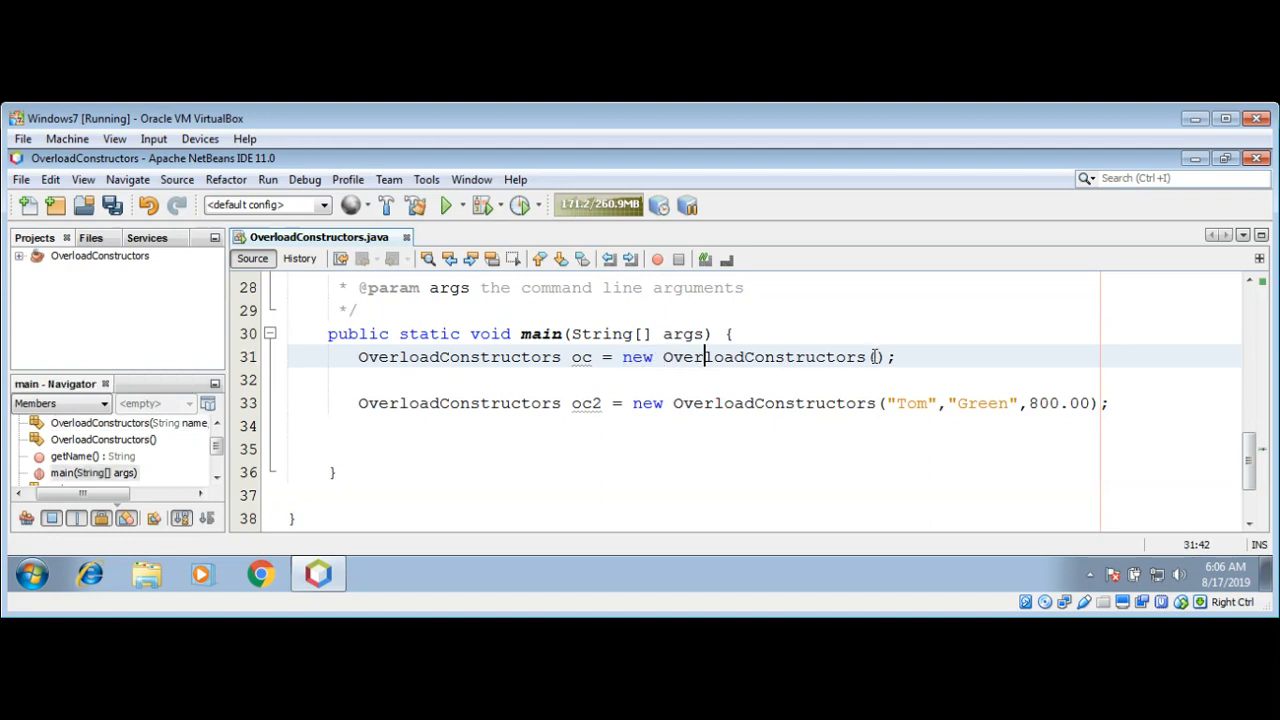
left_click(875, 357)
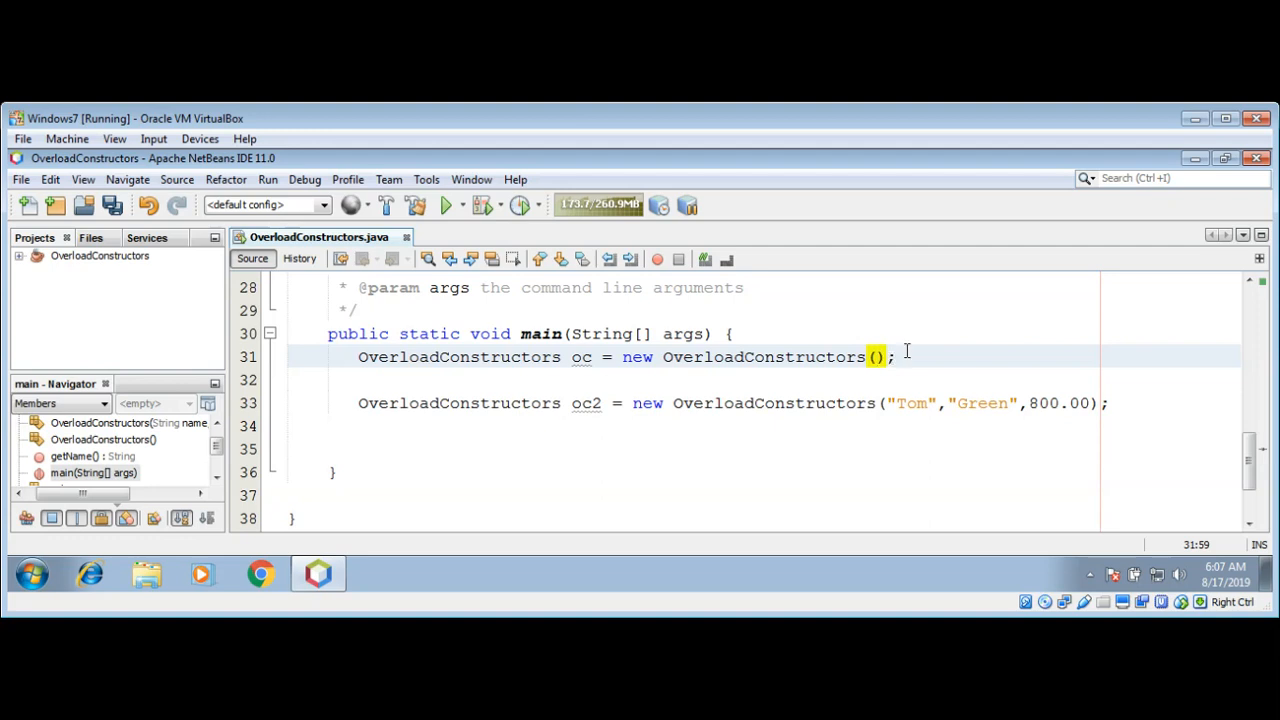
mouse_move(1218, 116)
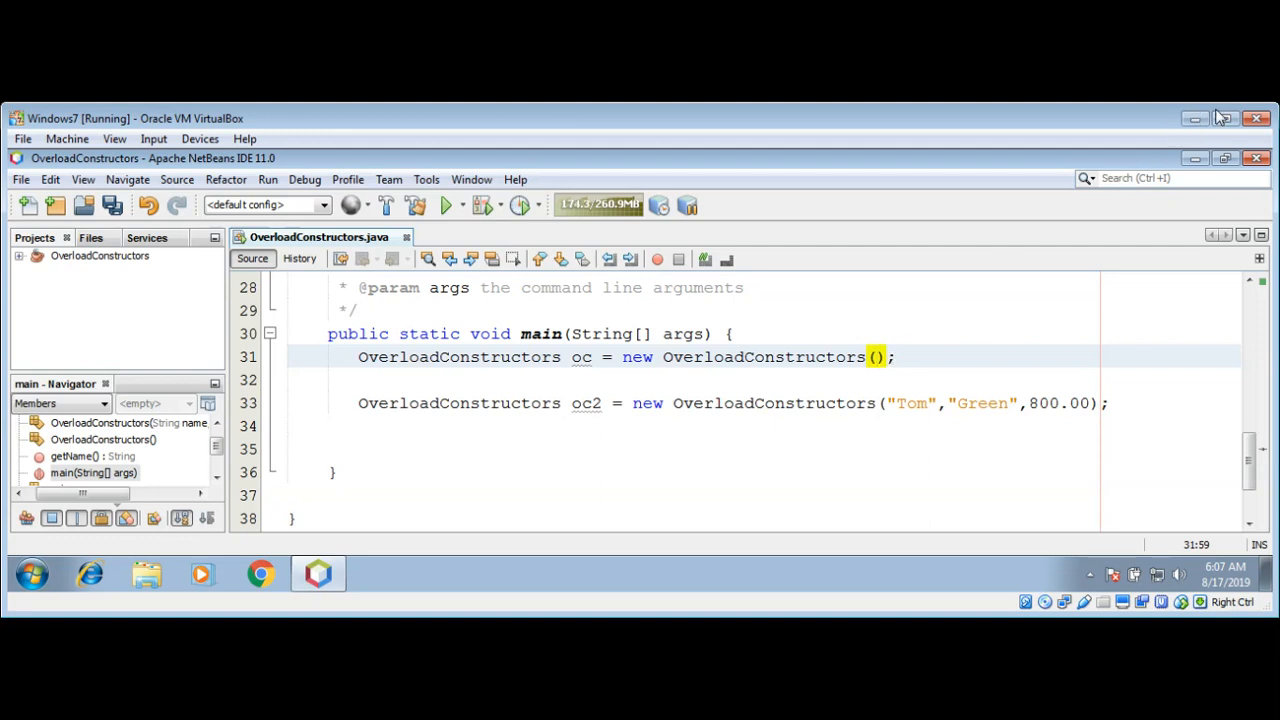